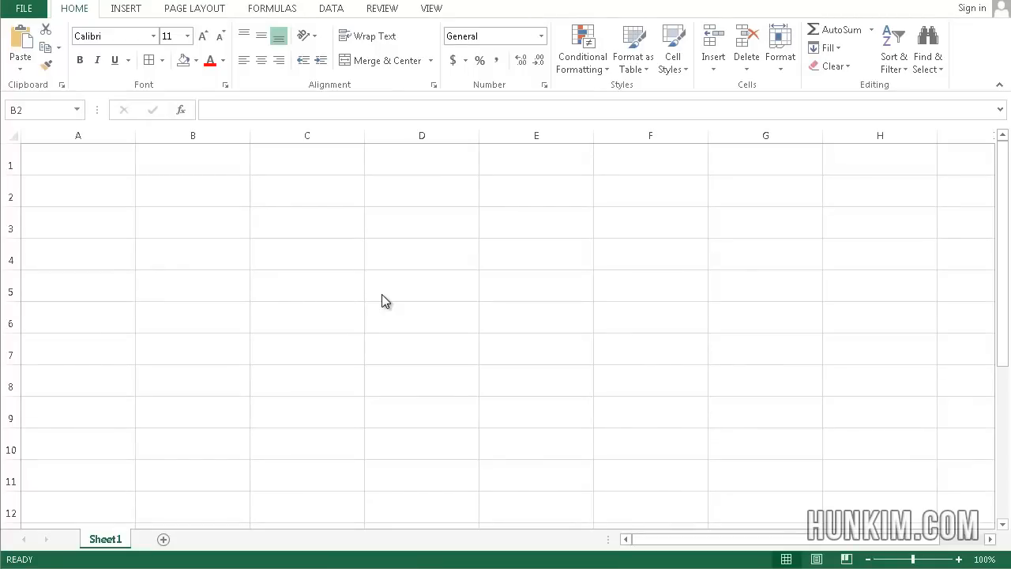
{"action": "mouse_move", "coordinate": [205, 218]}
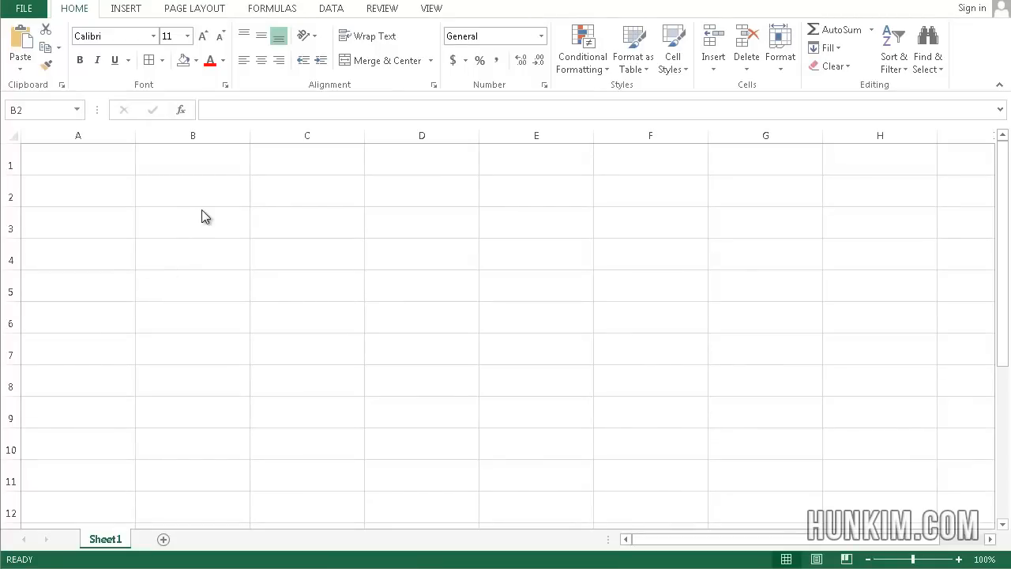
Step: Enter 1 and 2 in column A at font size 20, shifted down to A2:A3 with row 1 empty
{"action": "left_click", "coordinate": [79, 164]}
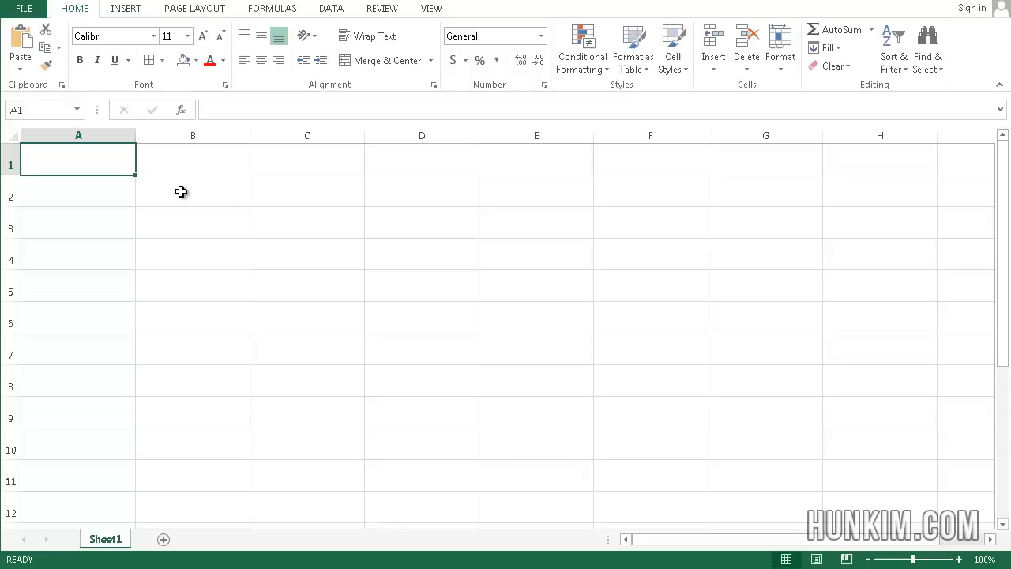
{"action": "type", "text": "1"}
{"action": "left_click", "coordinate": [78, 190]}
{"action": "type", "text": "2"}
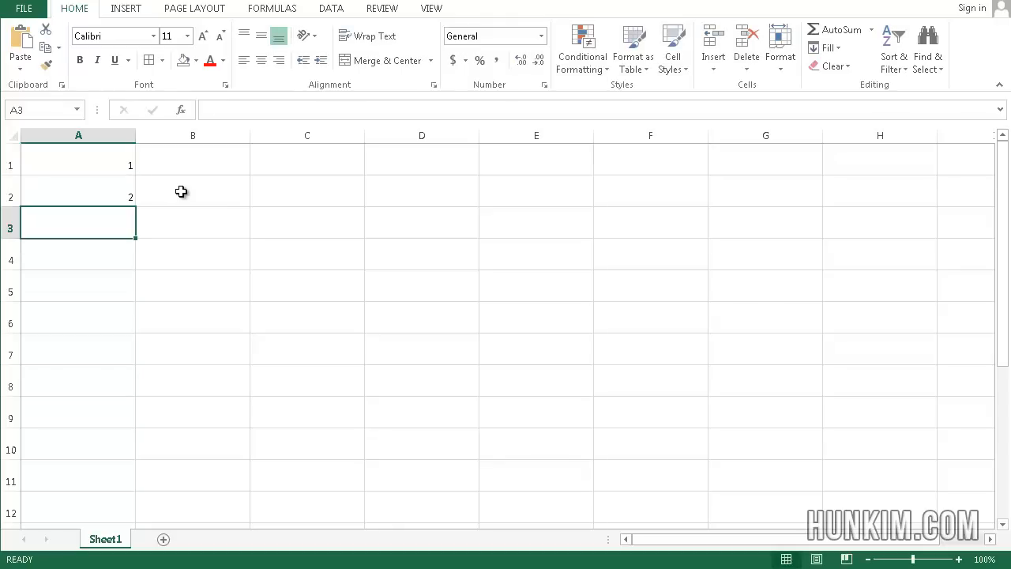
{"action": "left_click", "coordinate": [12, 136]}
{"action": "type", "text": "20"}
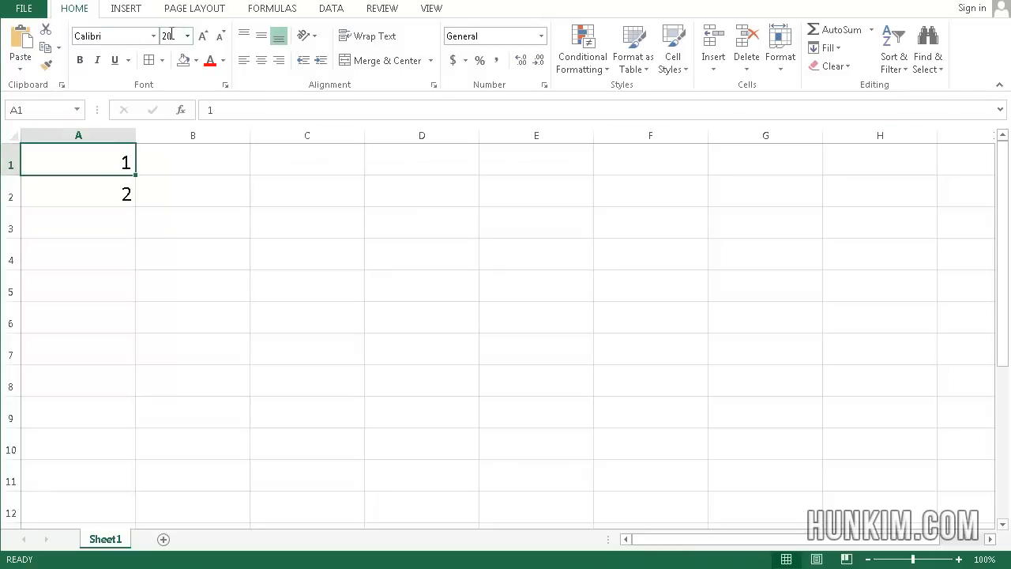
{"action": "left_click_drag", "start_coordinate": [79, 165], "coordinate": [79, 194]}
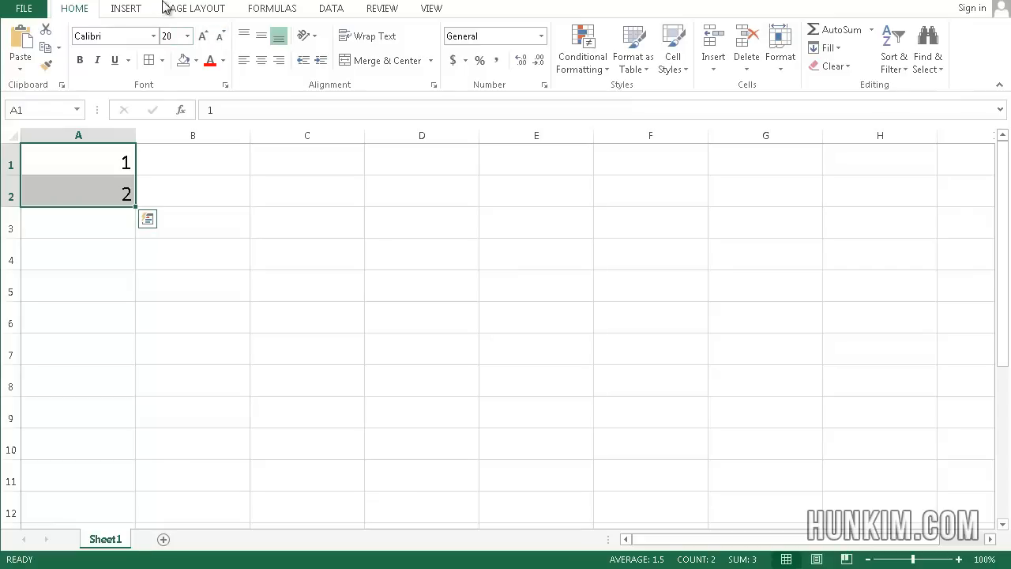
{"action": "mouse_move", "coordinate": [155, 44]}
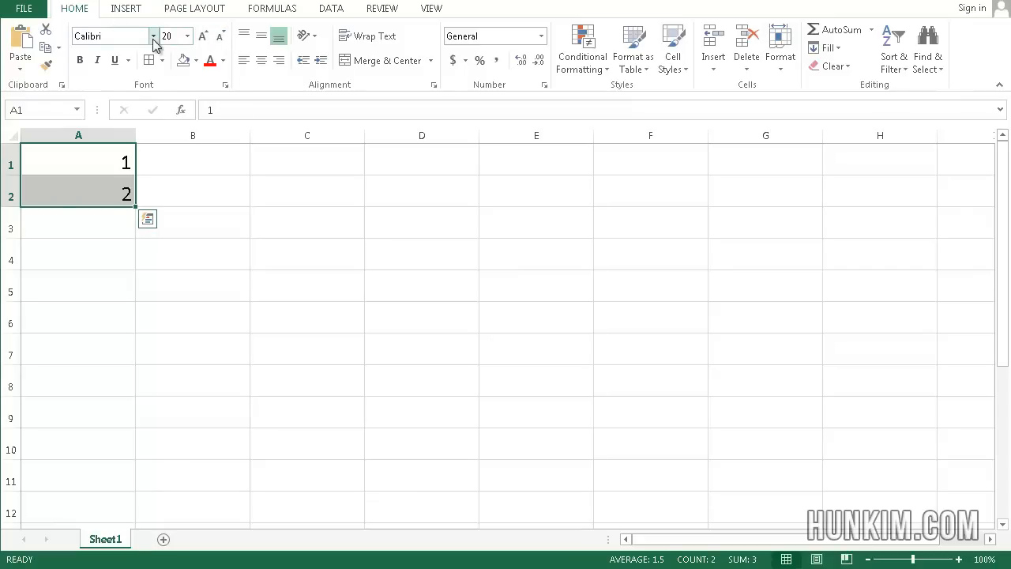
{"action": "left_click", "coordinate": [193, 252]}
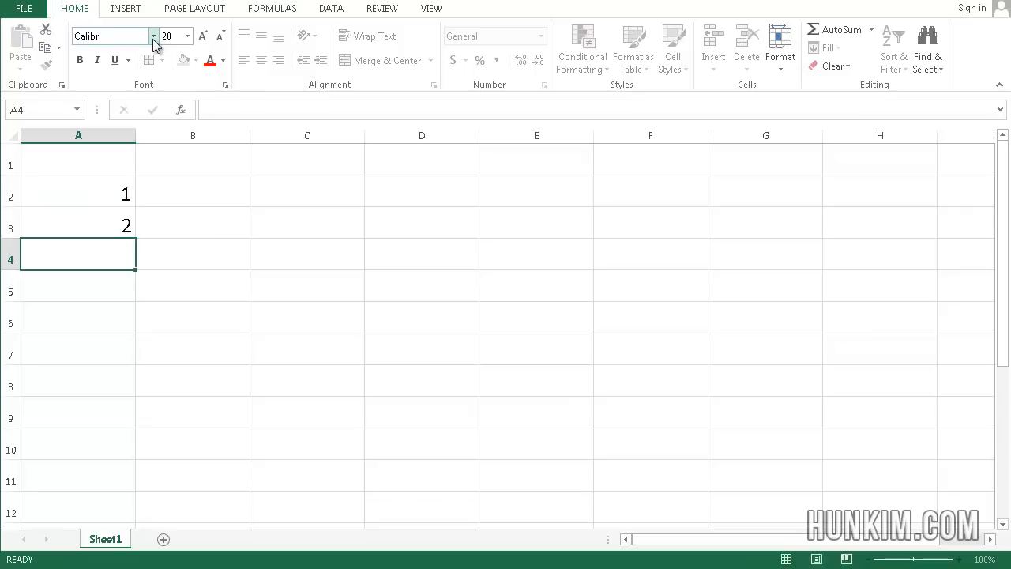
Step: Fill the 1, 2 series down column A to about row 52
{"action": "left_click", "coordinate": [79, 193]}
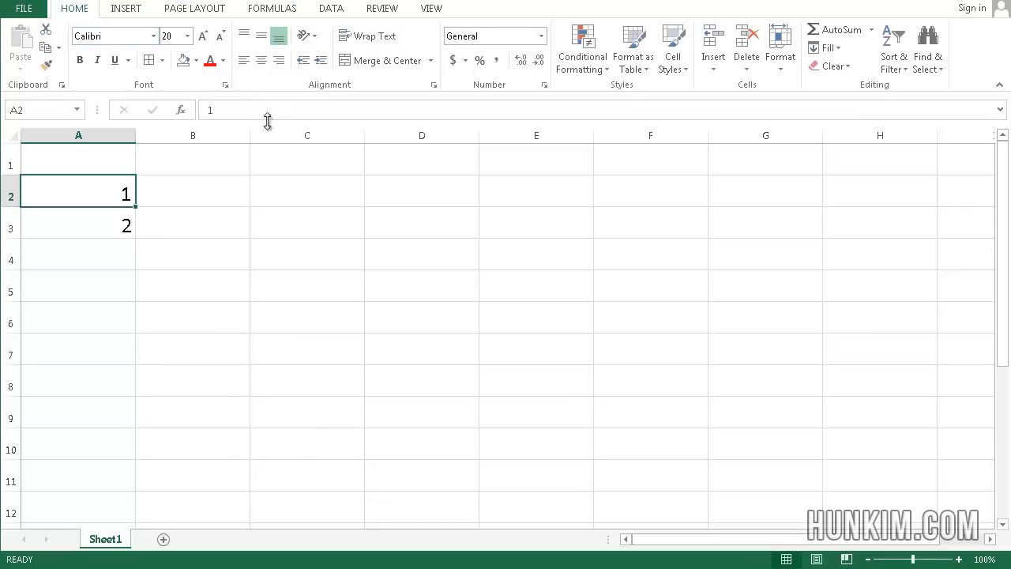
{"action": "left_click_drag", "start_coordinate": [79, 193], "coordinate": [79, 227]}
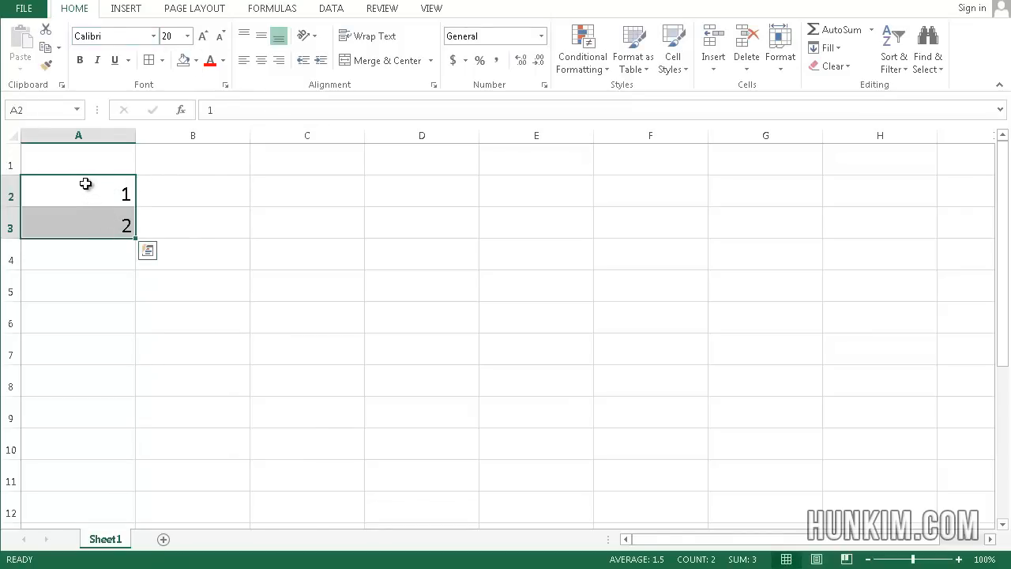
{"action": "mouse_move", "coordinate": [161, 237]}
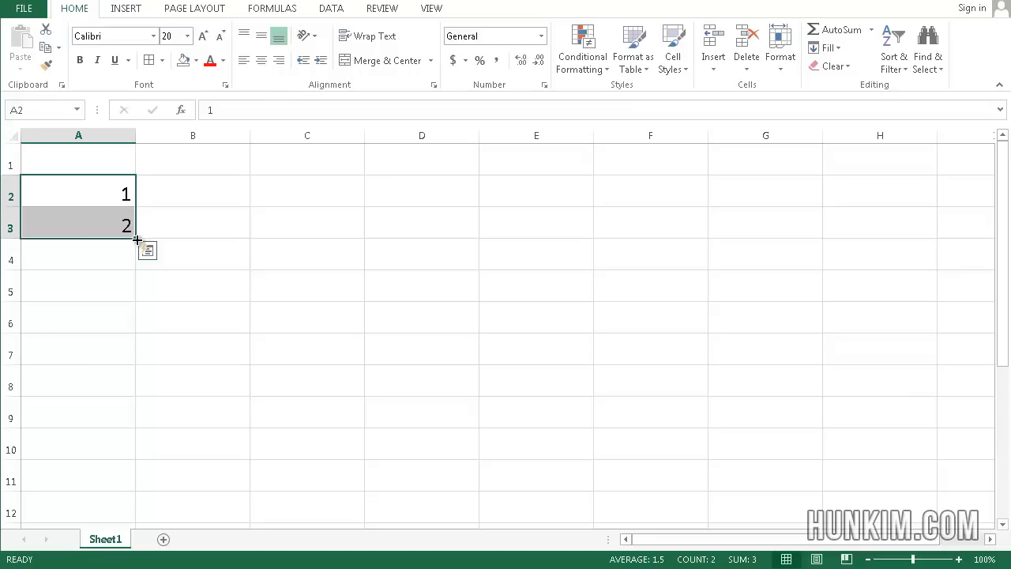
{"action": "mouse_move", "coordinate": [138, 238]}
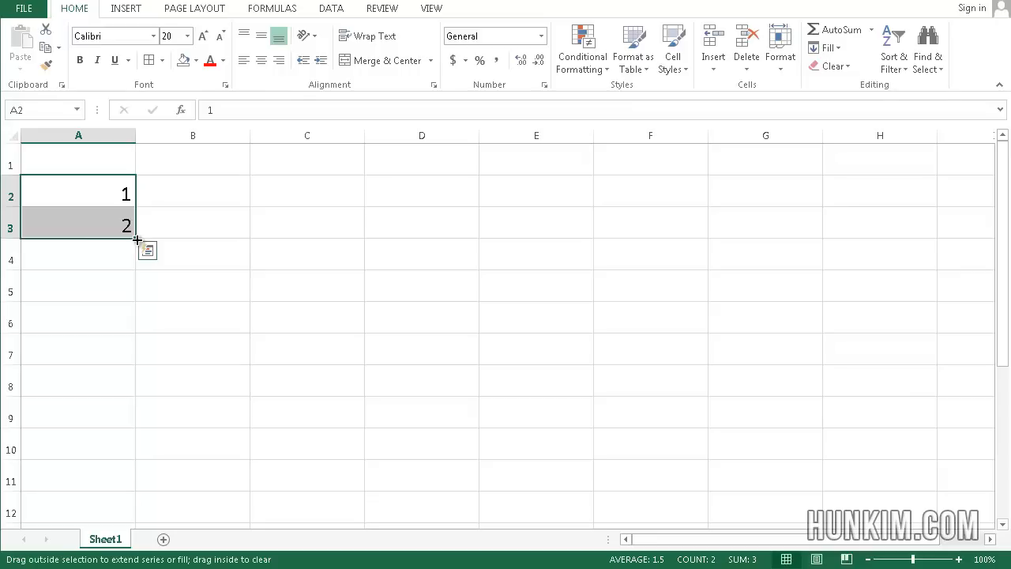
{"action": "left_click_drag", "start_coordinate": [135, 227], "coordinate": [136, 477]}
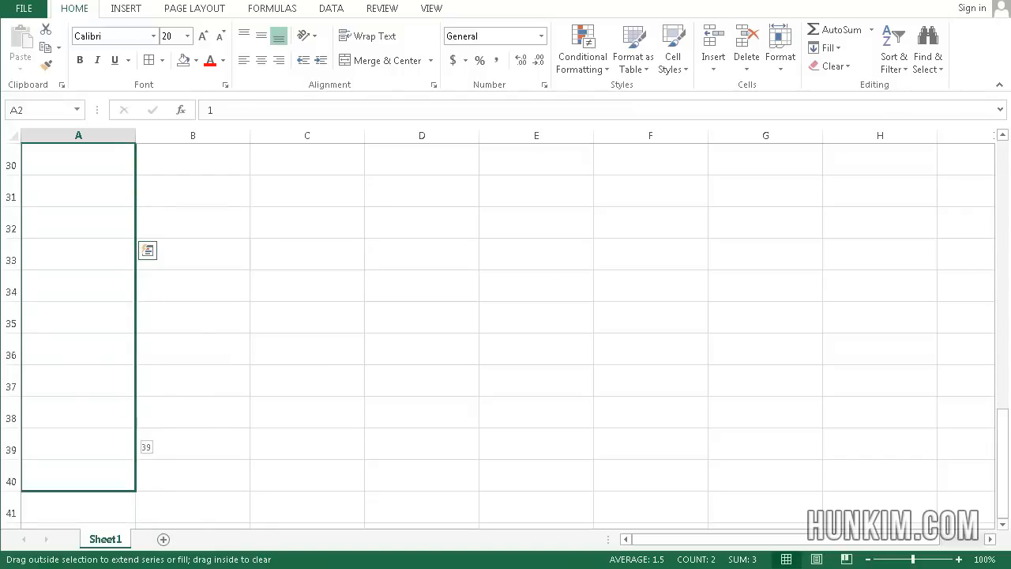
{"action": "scroll", "scroll_direction": "down", "scroll_amount": 3}
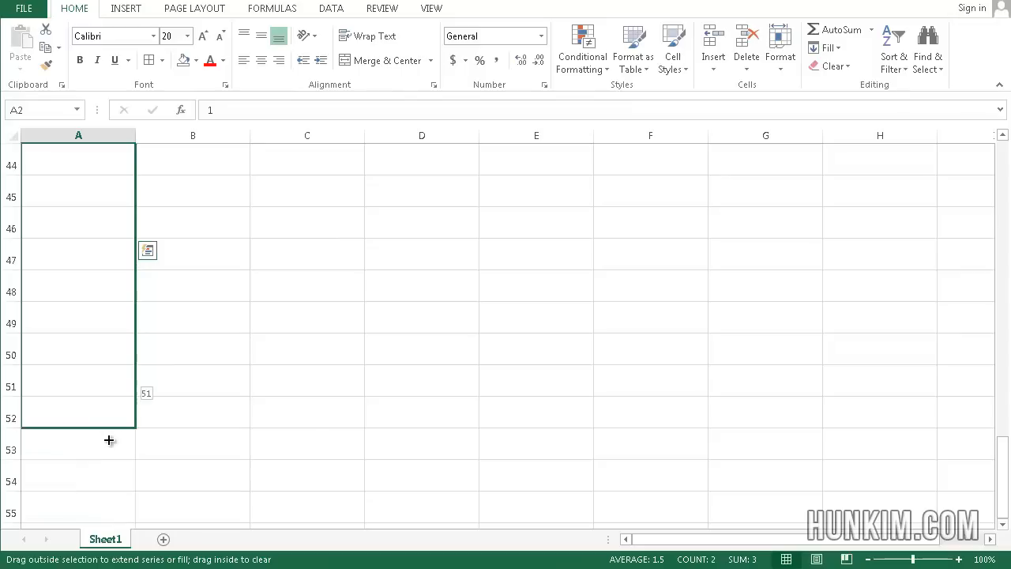
{"action": "left_click_drag", "start_coordinate": [109, 439], "coordinate": [158, 386]}
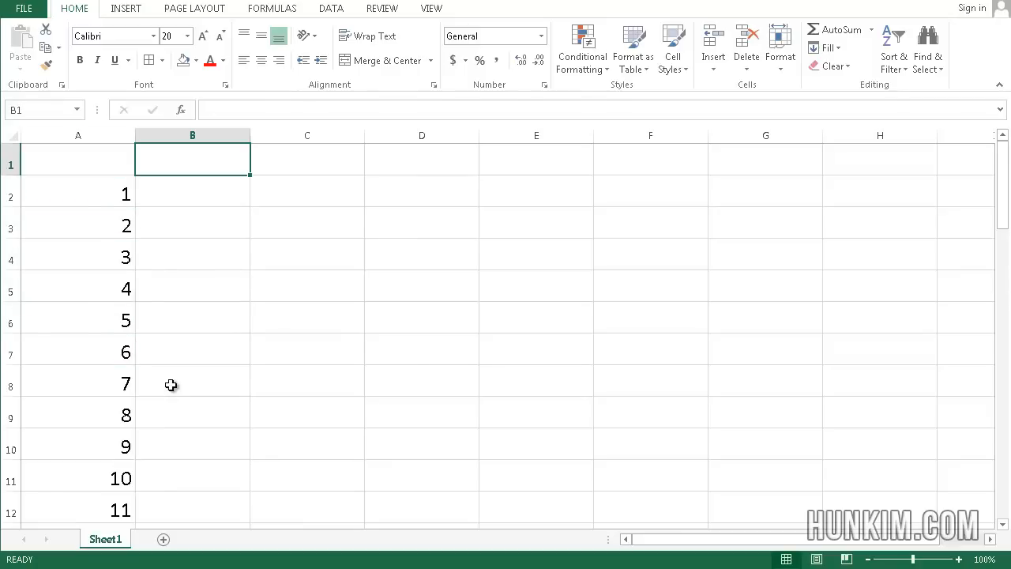
Step: Select empty A1 and scroll down to check the series runs past 30
{"action": "left_click", "coordinate": [78, 163]}
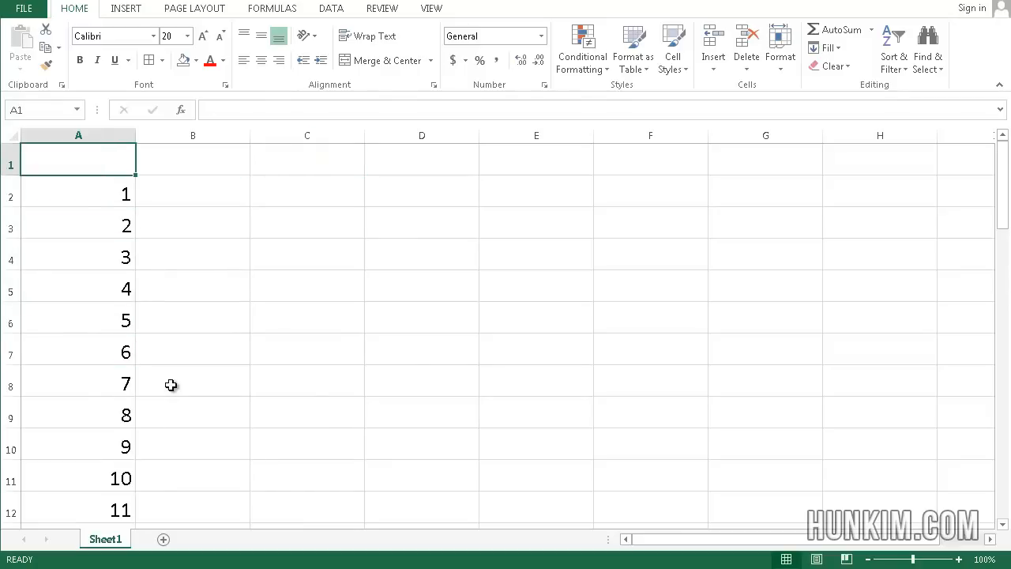
{"action": "mouse_move", "coordinate": [114, 322]}
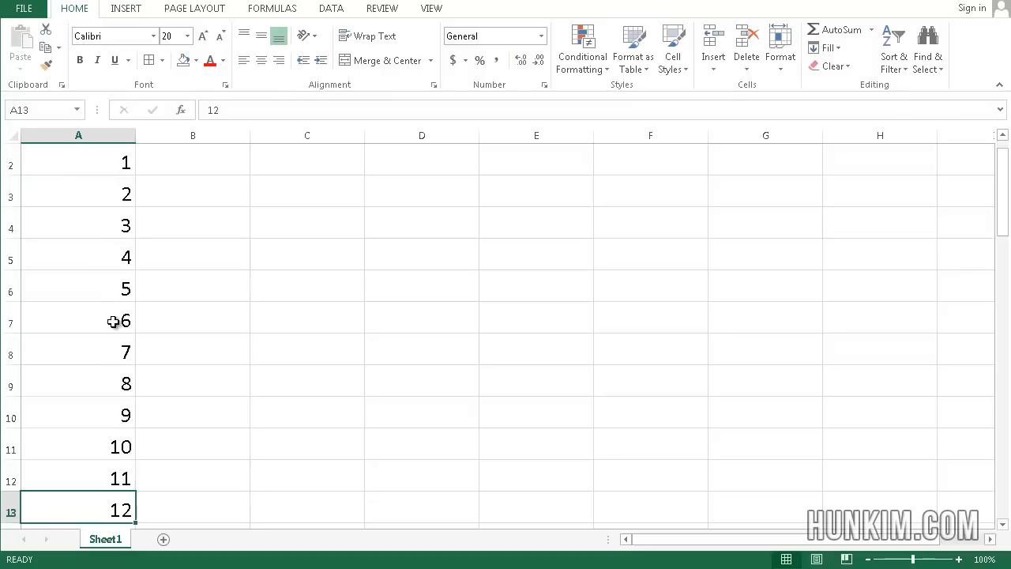
{"action": "scroll", "scroll_direction": "down", "scroll_amount": 3}
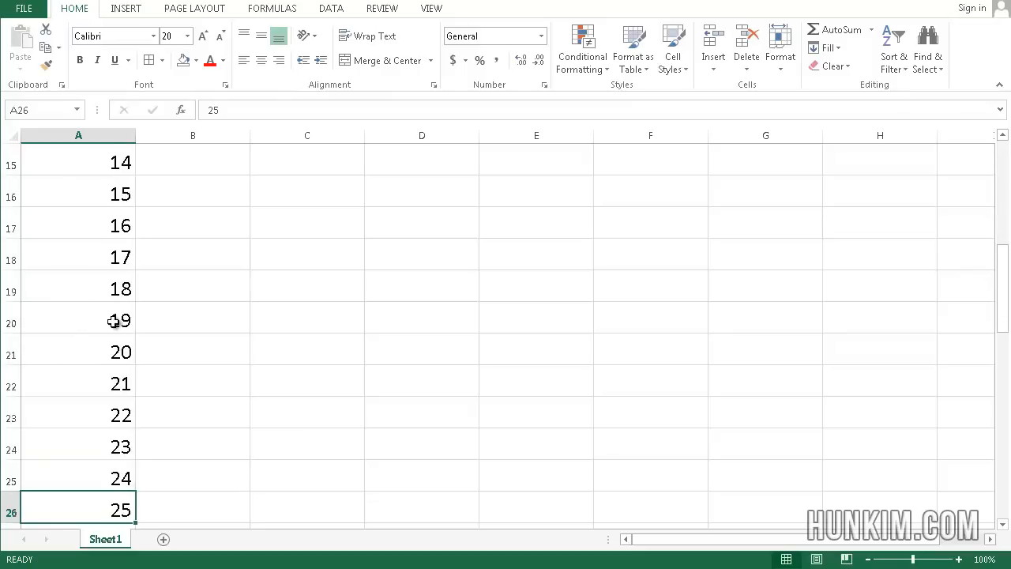
{"action": "scroll", "scroll_direction": "down", "scroll_amount": 3}
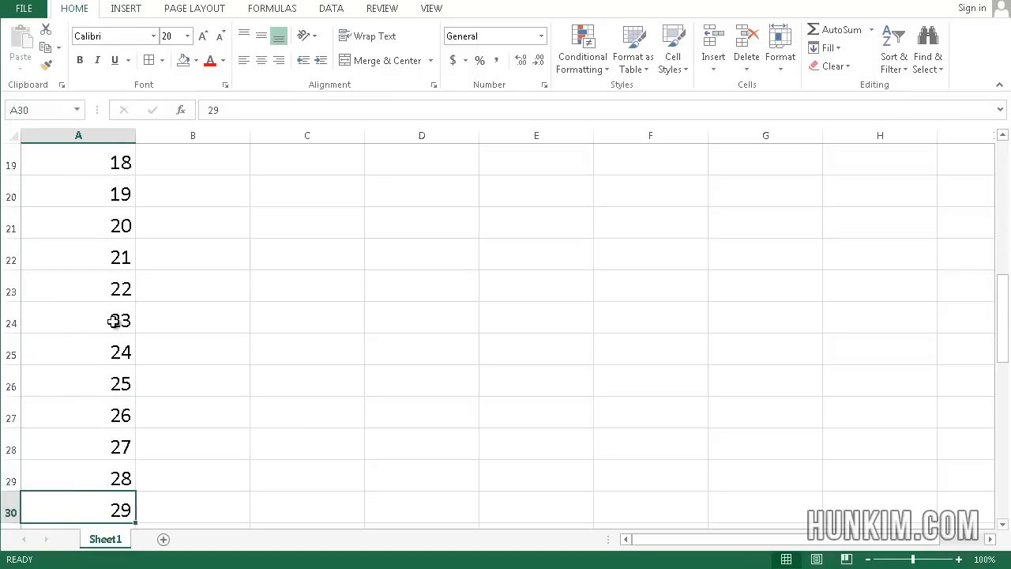
{"action": "scroll", "scroll_direction": "down", "scroll_amount": 3}
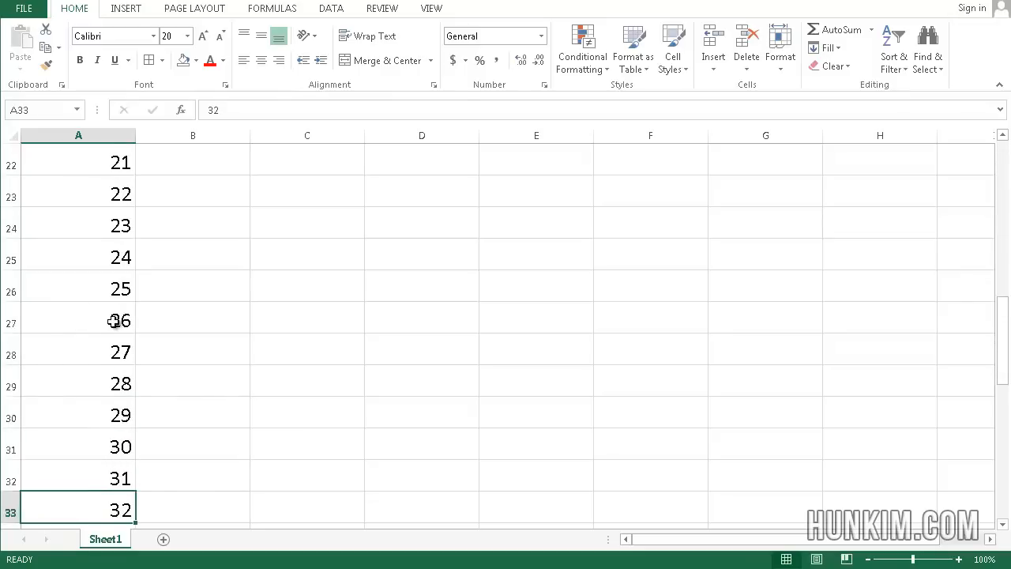
{"action": "scroll", "scroll_direction": "down", "scroll_amount": 3}
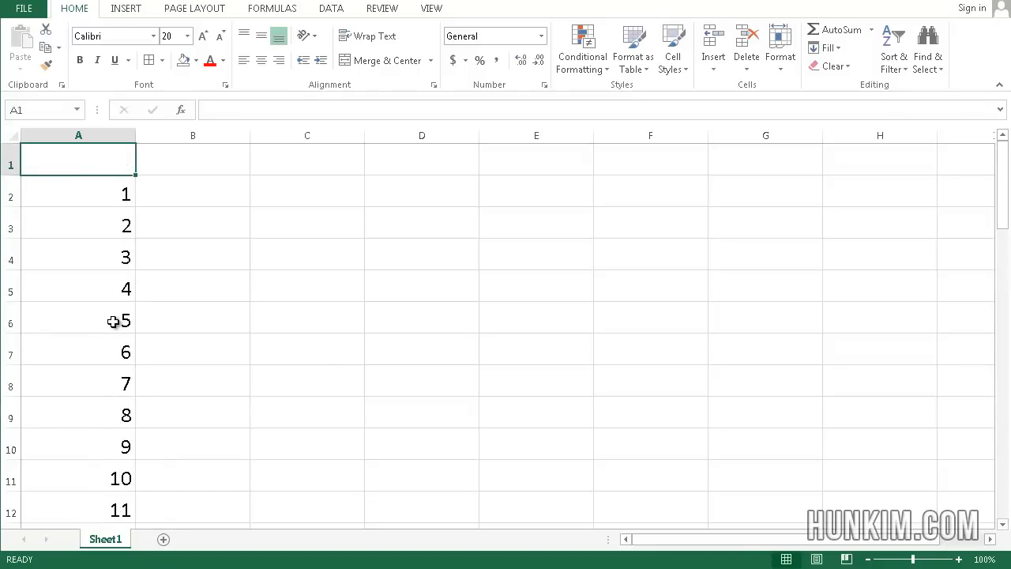
Step: Head column A with 'ticket num' in A1, then move to C2 for a new value
{"action": "type", "text": "ticket nu"}
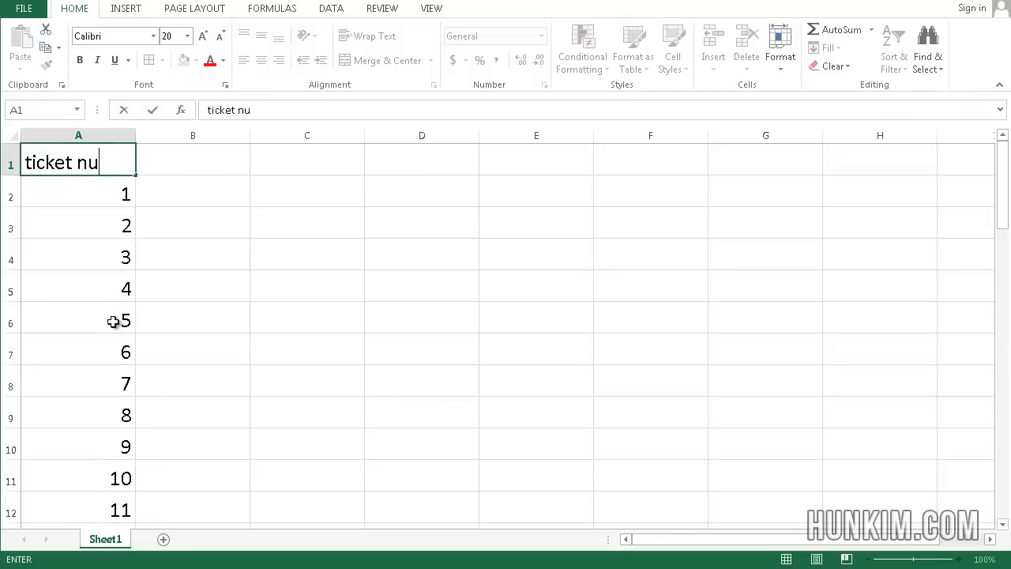
{"action": "left_click", "coordinate": [79, 320]}
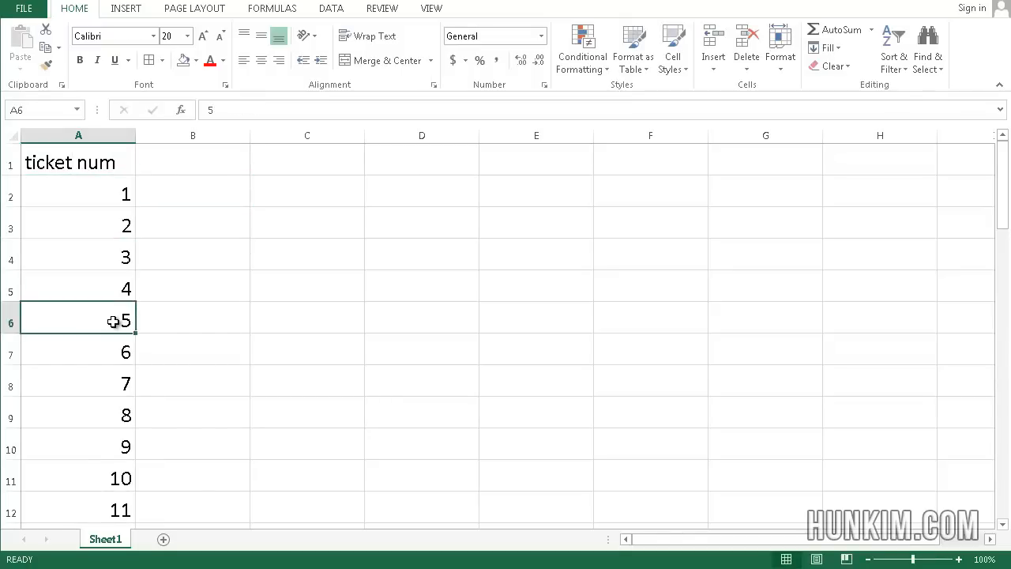
{"action": "left_click", "coordinate": [306, 224]}
{"action": "type", "text": "20"}
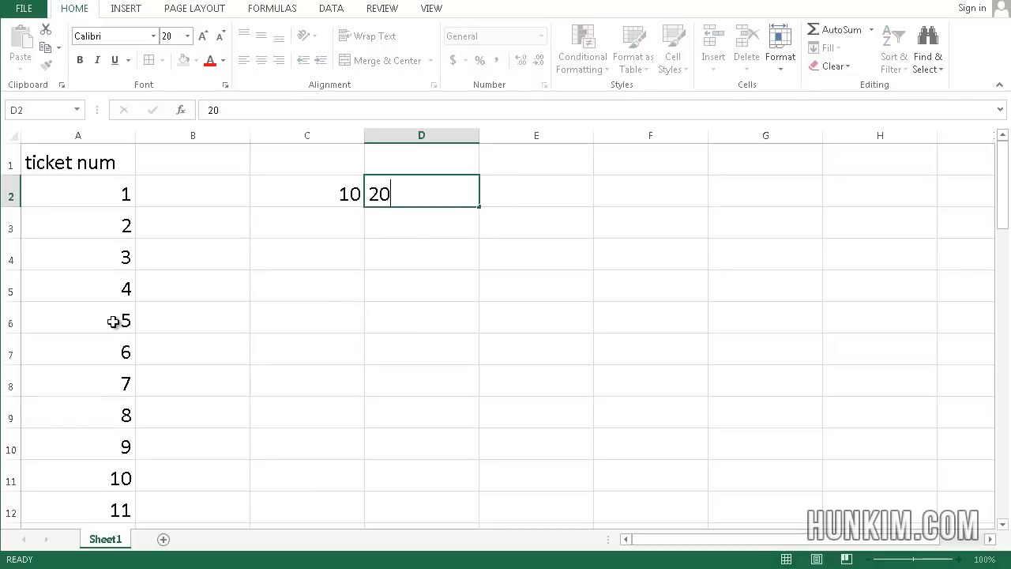
Step: Fill the 10, 20 pattern across row 2 to reach 60 in column H
{"action": "left_click", "coordinate": [307, 318]}
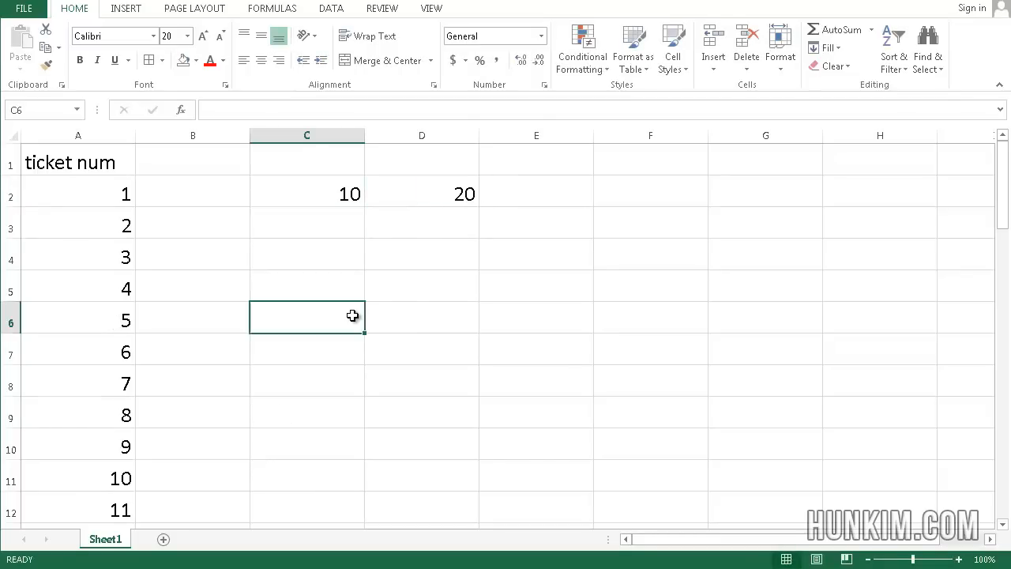
{"action": "mouse_move", "coordinate": [322, 195]}
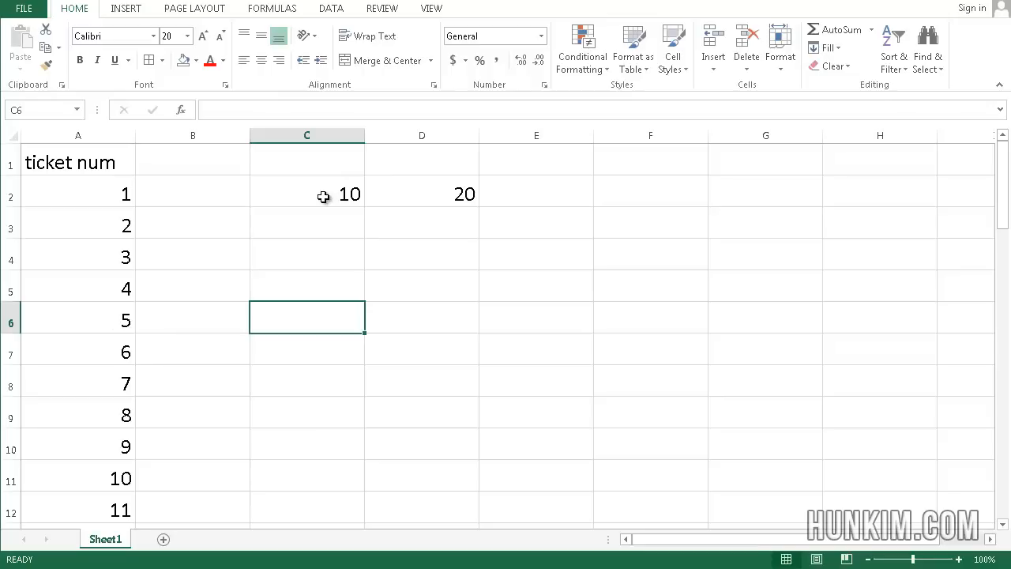
{"action": "left_click_drag", "start_coordinate": [306, 193], "coordinate": [420, 192]}
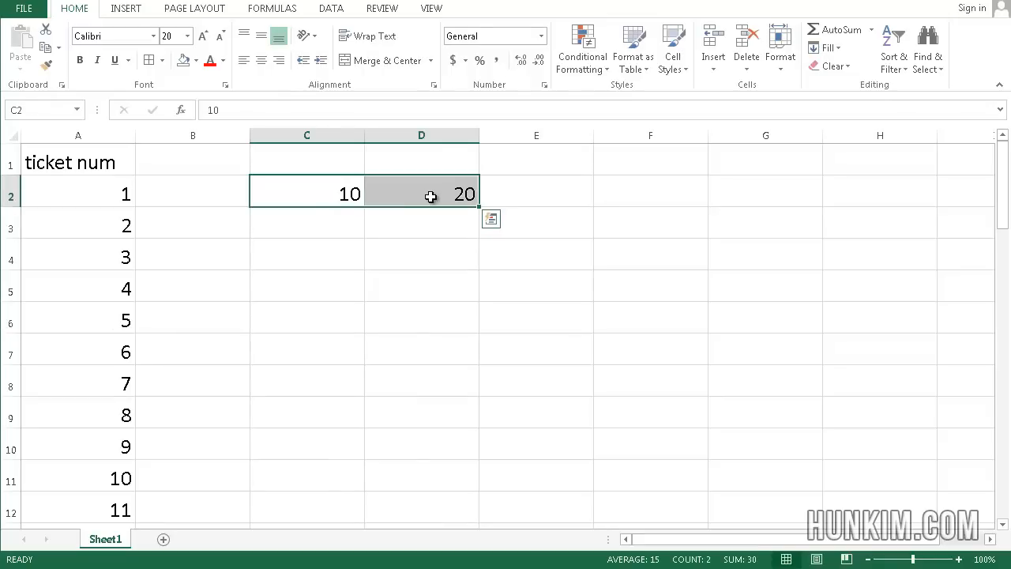
{"action": "mouse_move", "coordinate": [477, 207]}
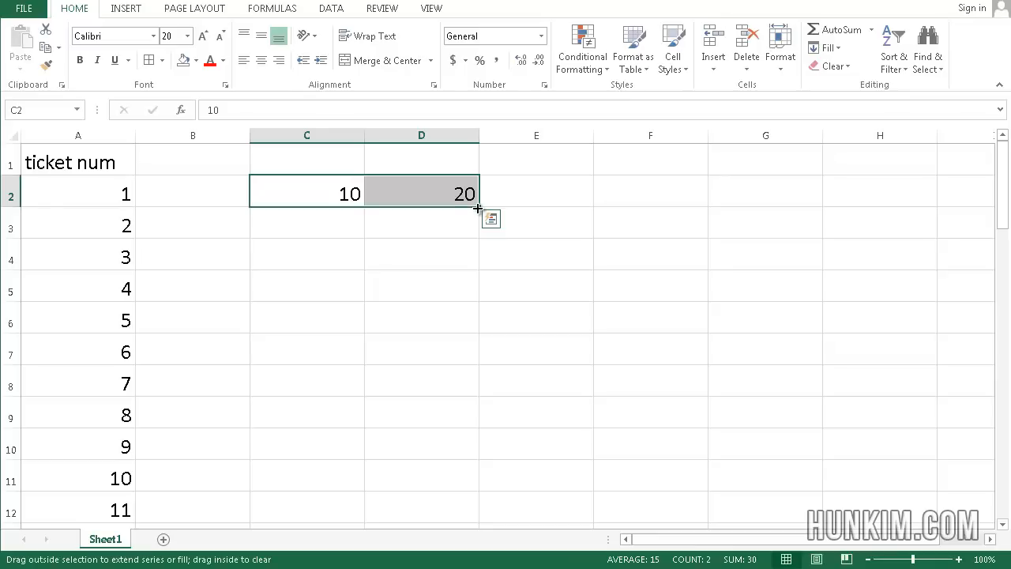
{"action": "left_click_drag", "start_coordinate": [477, 208], "coordinate": [938, 190]}
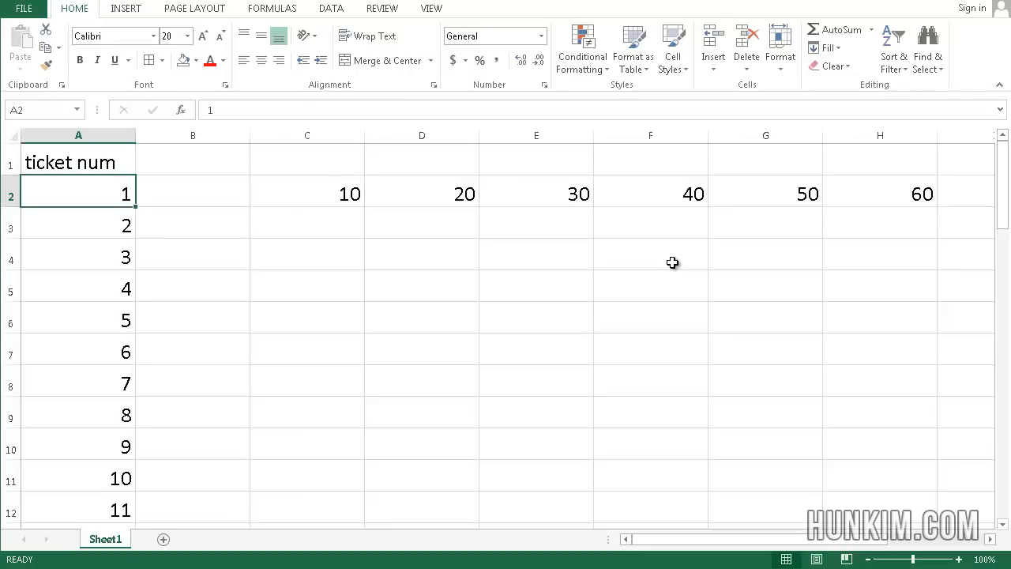
Step: Clear column A and then the whole sheet, returning to A1
{"action": "left_click", "coordinate": [79, 136]}
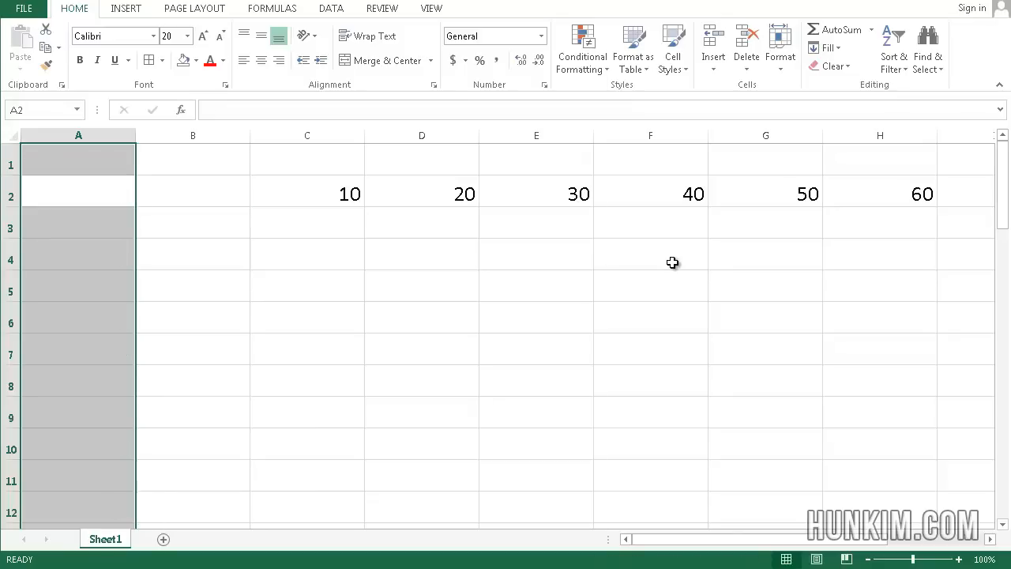
{"action": "left_click", "coordinate": [673, 262]}
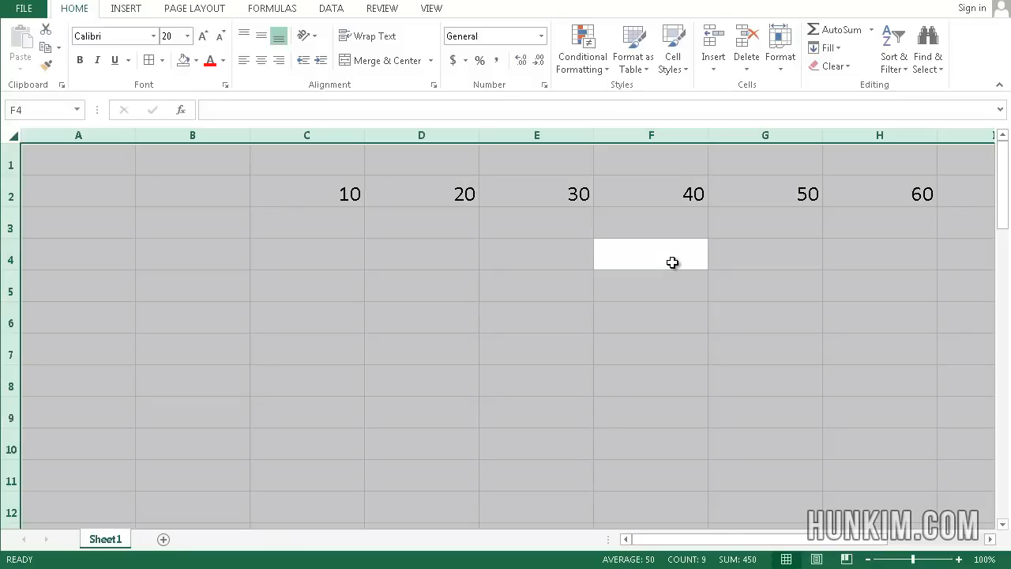
{"action": "left_click", "coordinate": [79, 222]}
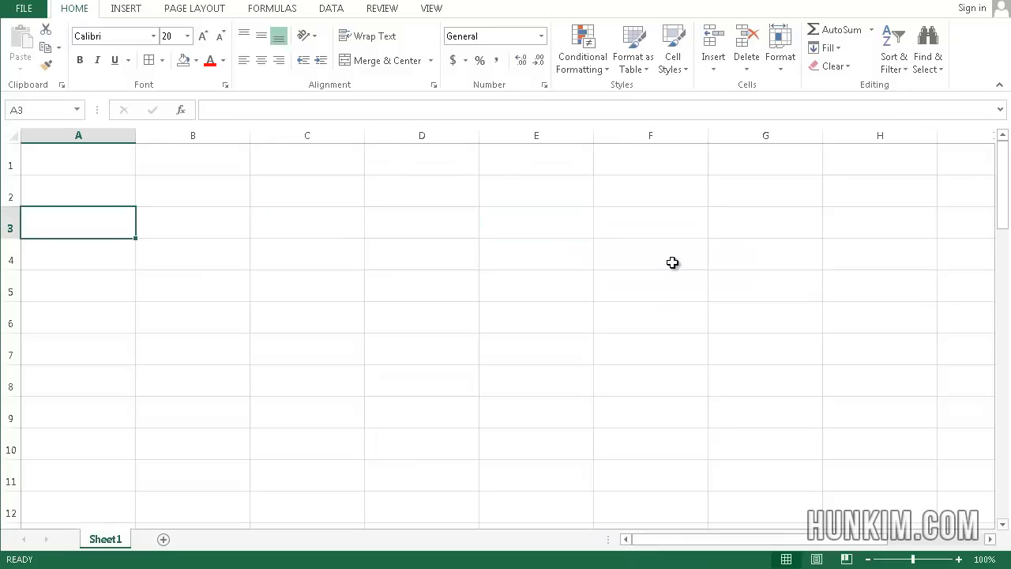
{"action": "left_click", "coordinate": [79, 164]}
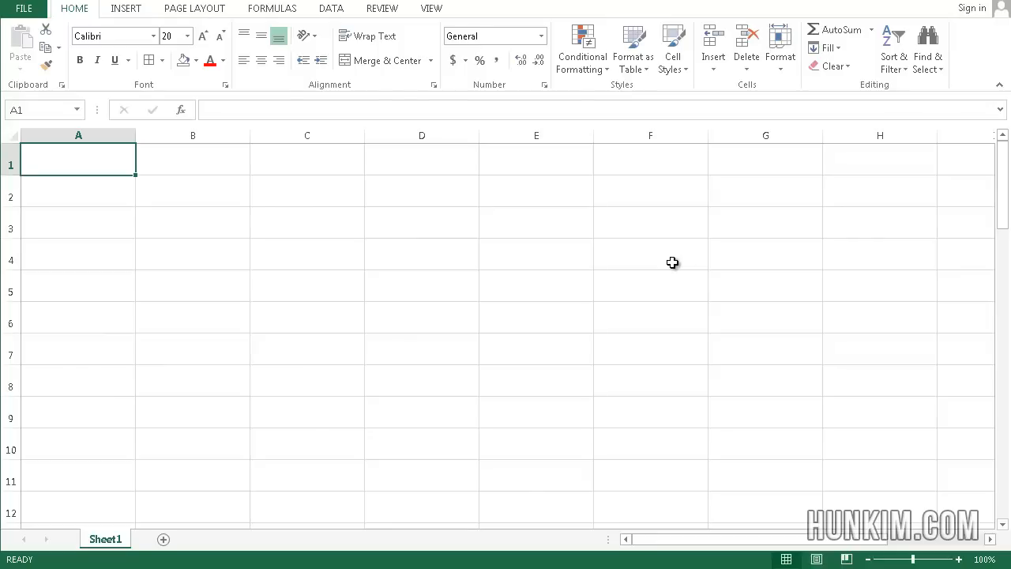
Step: Title A1 Golf Game, number holes 1 to 18 down column A, and put 0.01 in B2
{"action": "type", "text": ".0"}
{"action": "type", "text": "Golf Game"}
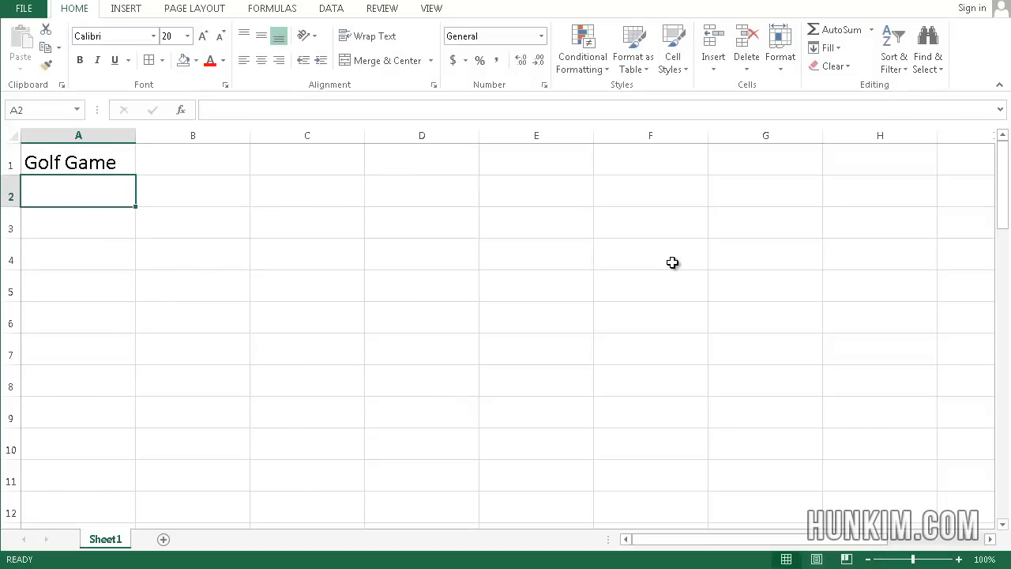
{"action": "type", "text": "1"}
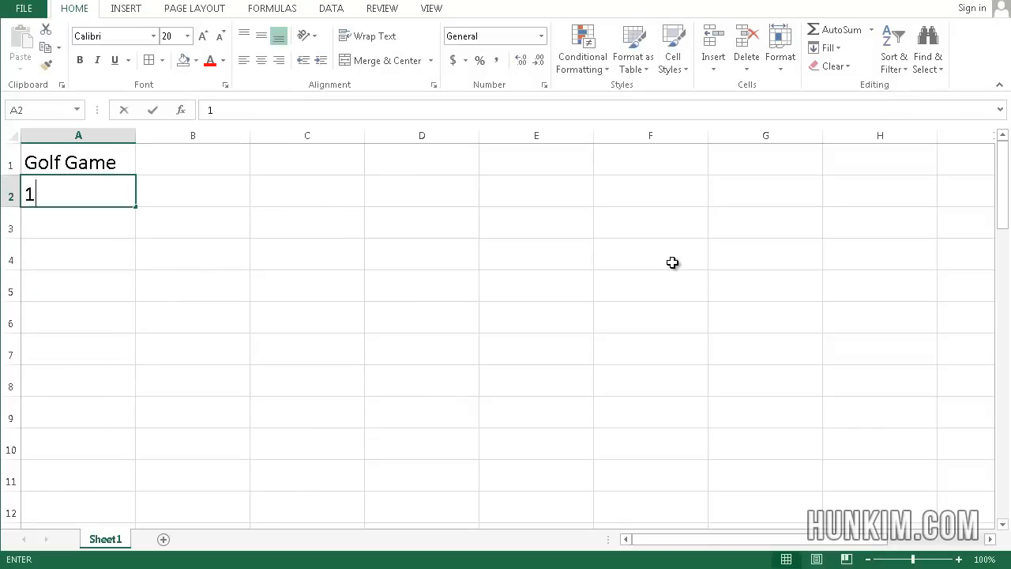
{"action": "key", "text": "Return"}
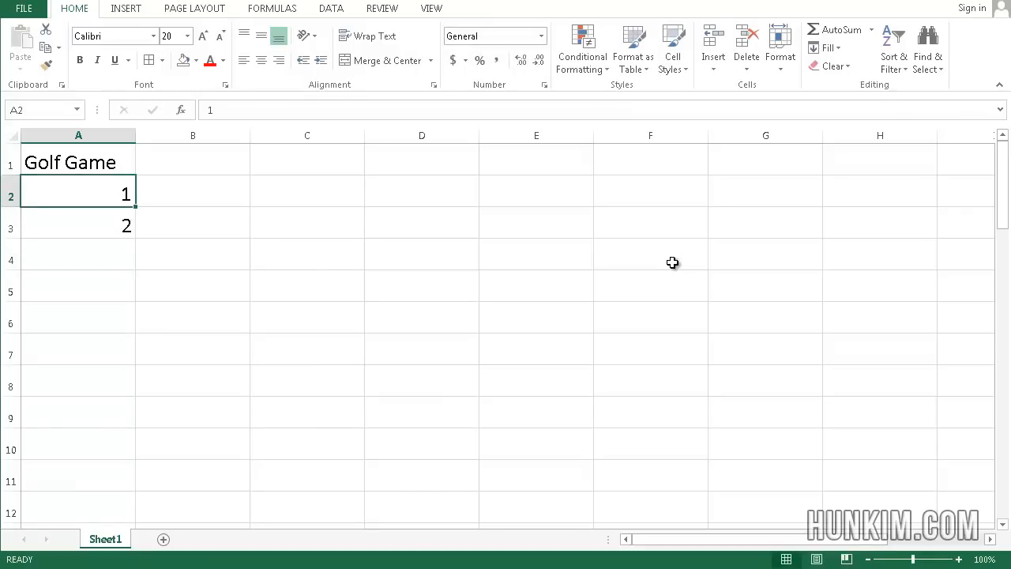
{"action": "left_click_drag", "start_coordinate": [79, 193], "coordinate": [79, 226]}
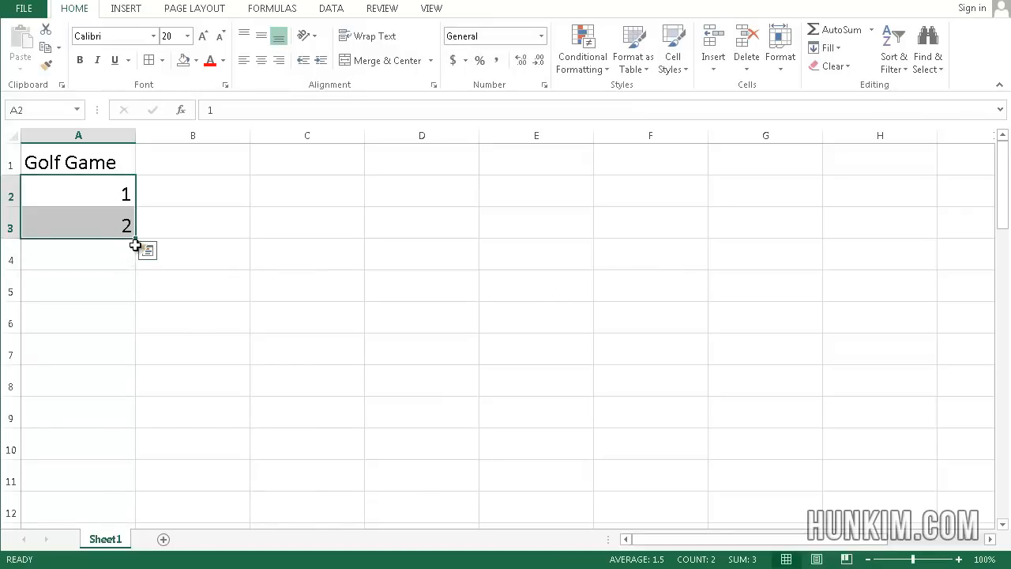
{"action": "left_click_drag", "start_coordinate": [134, 244], "coordinate": [134, 524]}
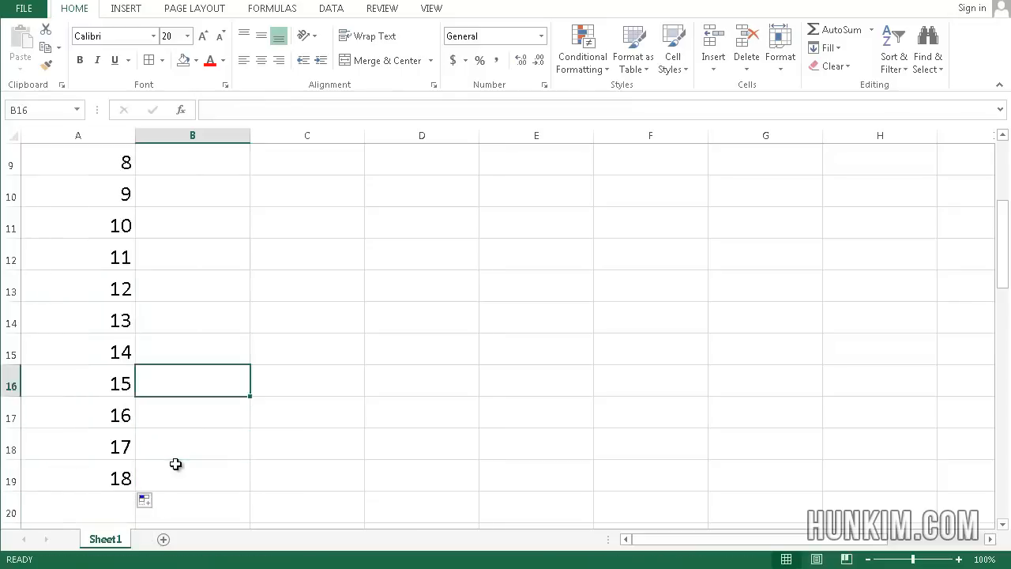
{"action": "scroll", "scroll_direction": "up", "scroll_amount": 3}
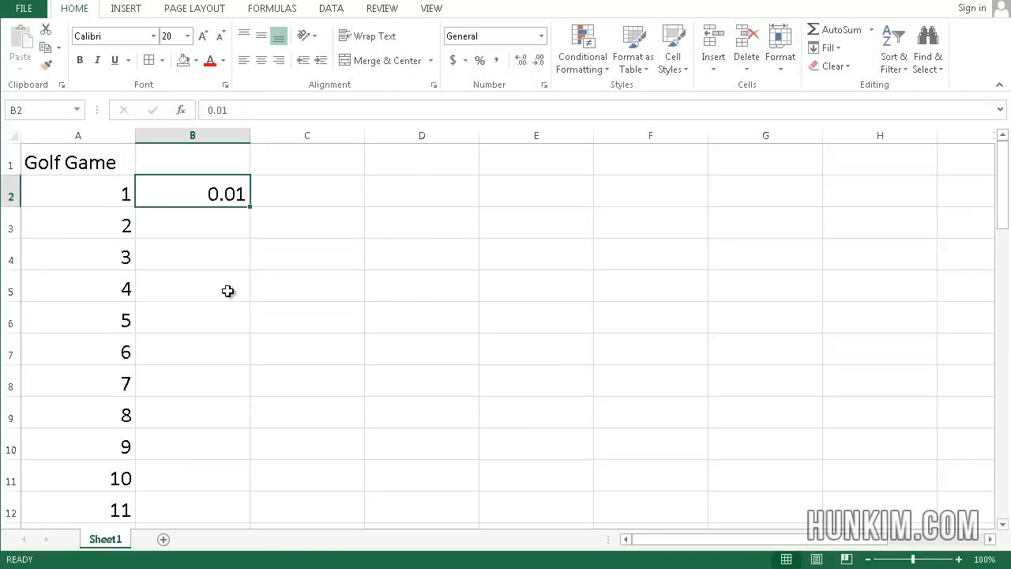
{"action": "mouse_move", "coordinate": [218, 228]}
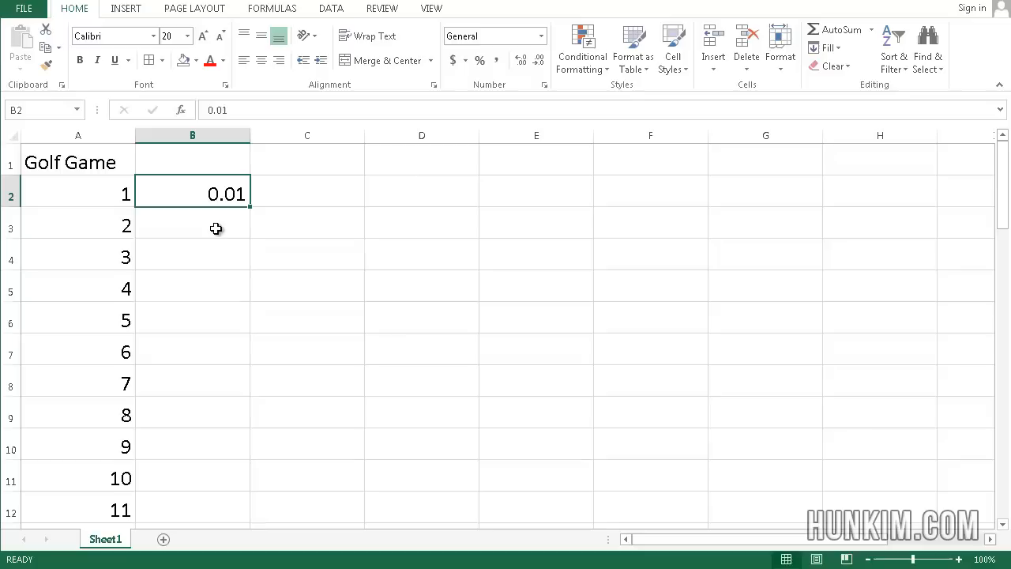
{"action": "mouse_move", "coordinate": [253, 210]}
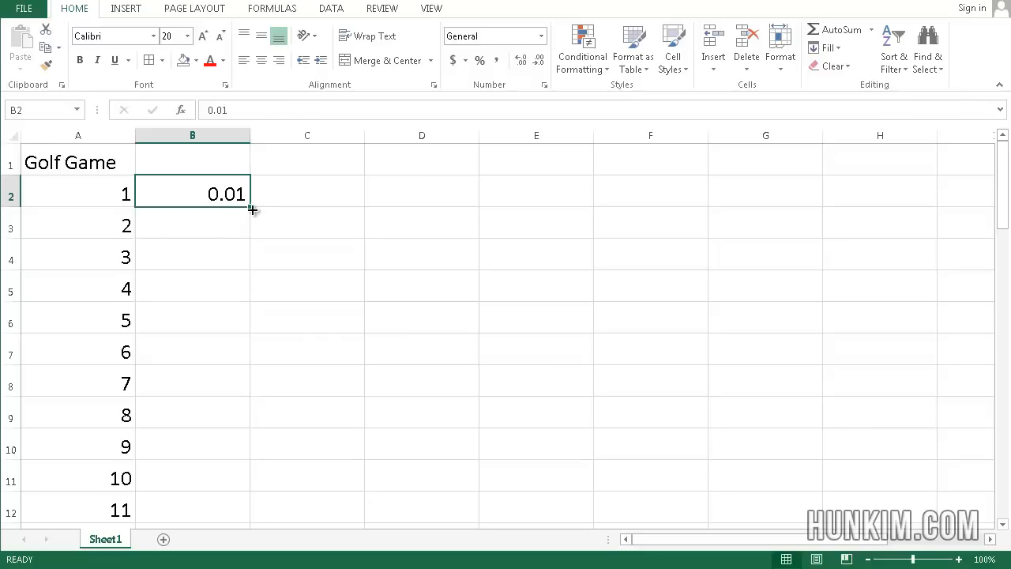
{"action": "mouse_move", "coordinate": [221, 224]}
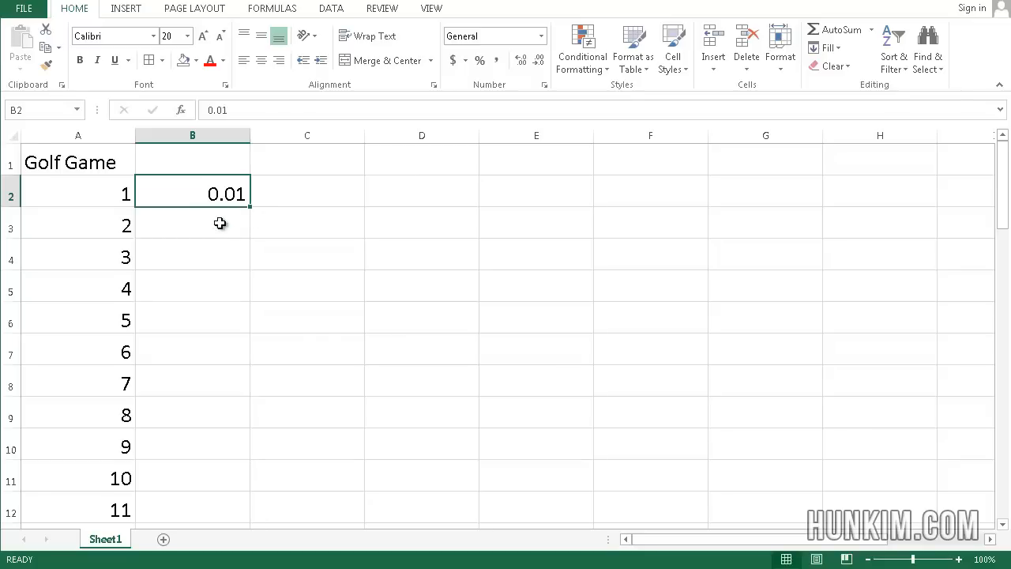
{"action": "mouse_move", "coordinate": [246, 262]}
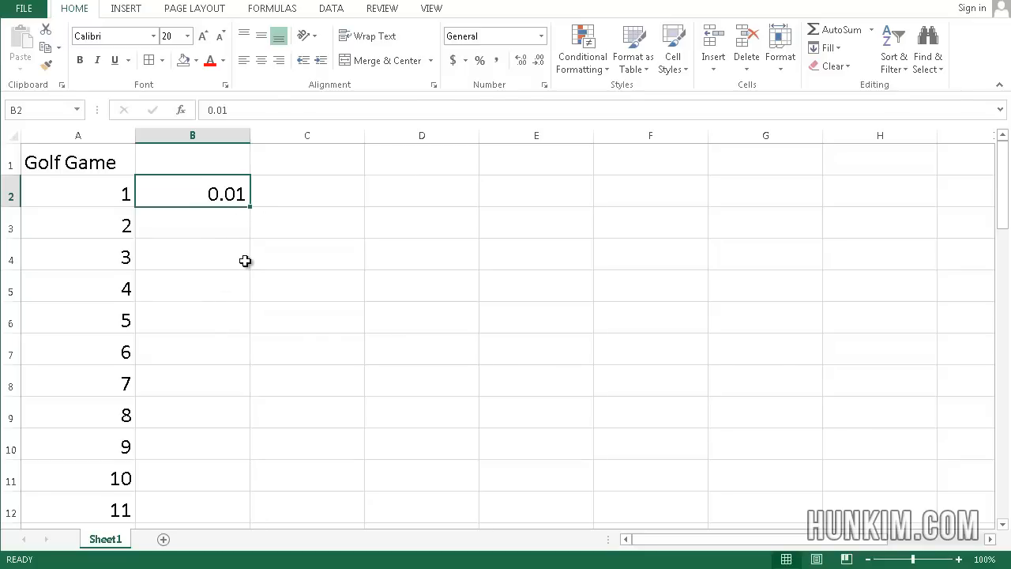
{"action": "mouse_move", "coordinate": [251, 210]}
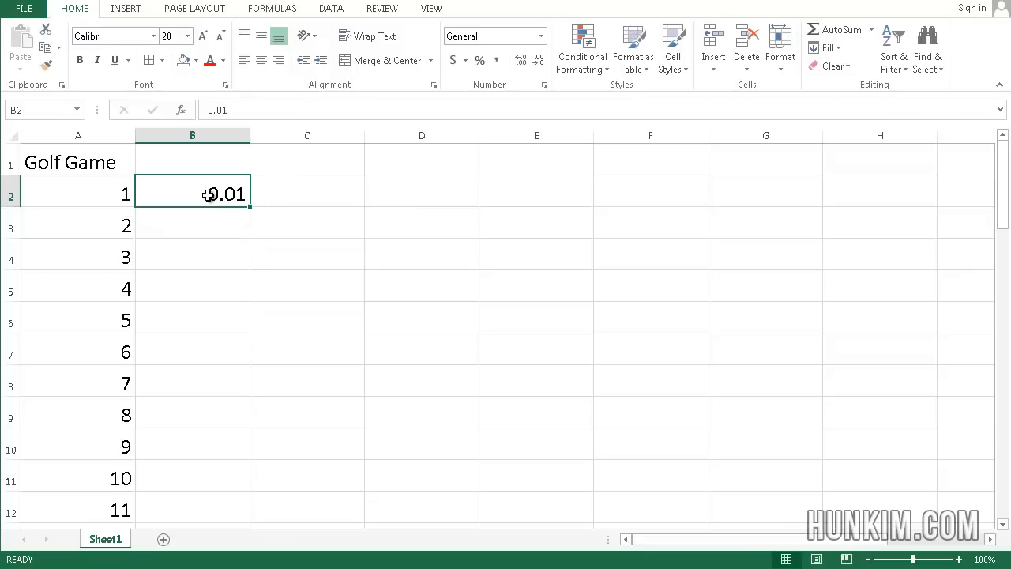
{"action": "mouse_move", "coordinate": [351, 146]}
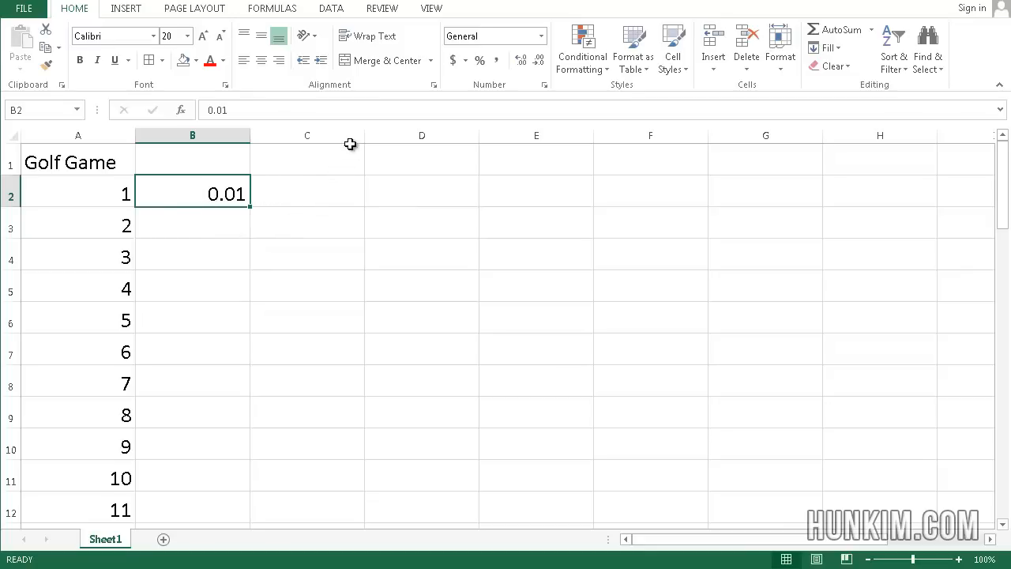
{"action": "mouse_move", "coordinate": [245, 198]}
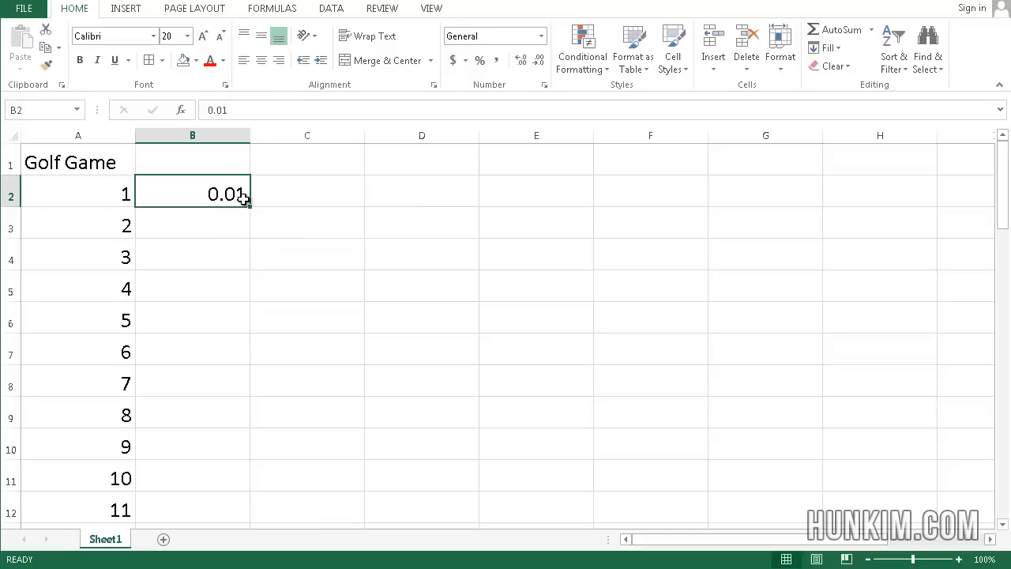
{"action": "mouse_move", "coordinate": [199, 215]}
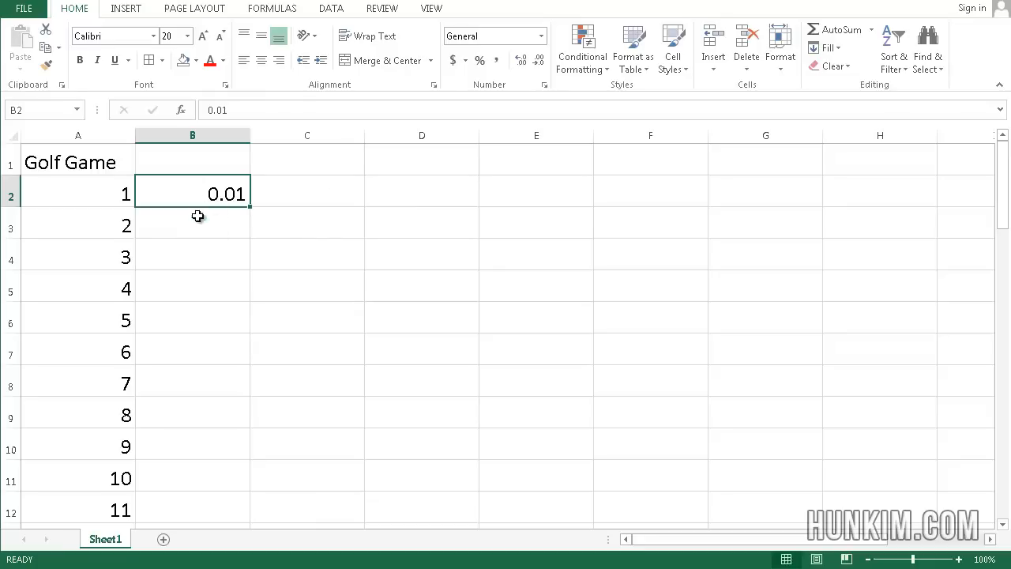
{"action": "mouse_move", "coordinate": [251, 205]}
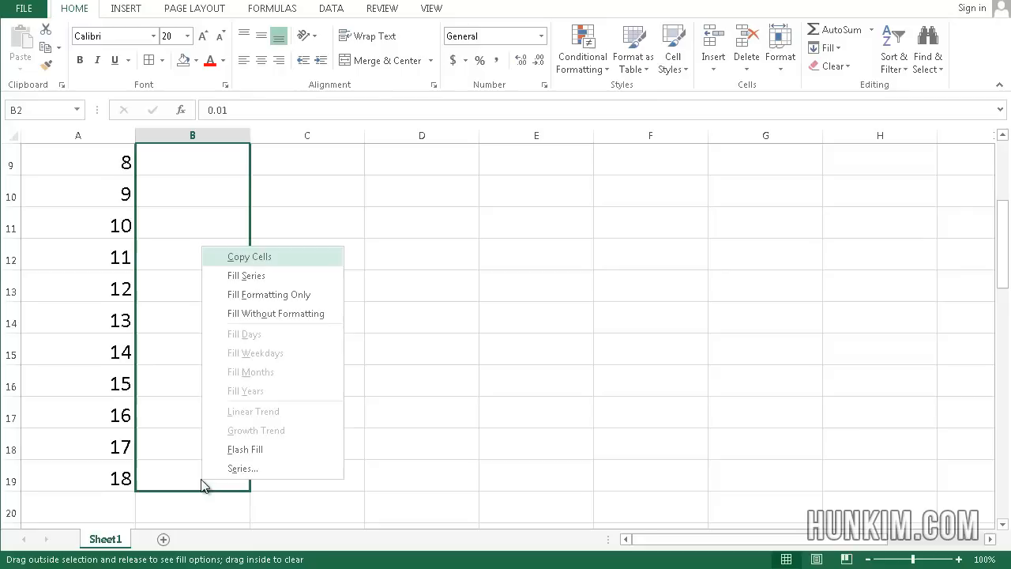
{"action": "mouse_move", "coordinate": [251, 467]}
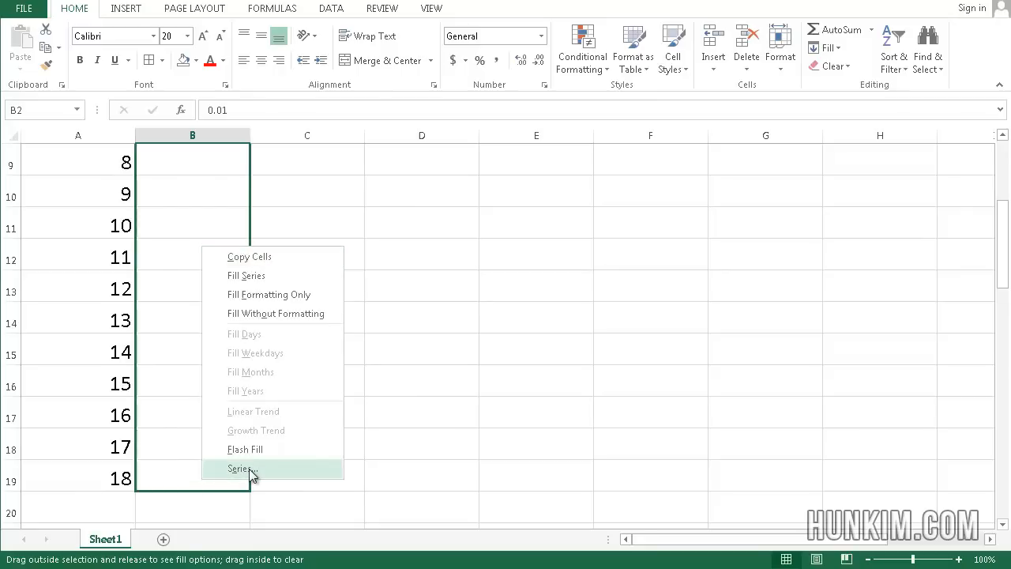
Step: Choose Series... from the right-drag fill menu for B2:B19
{"action": "left_click", "coordinate": [240, 468]}
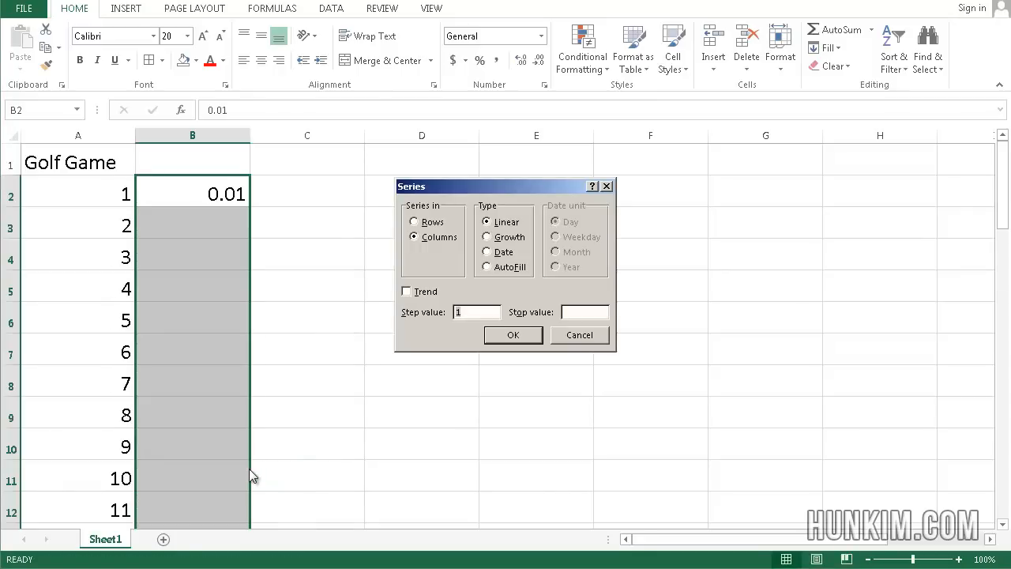
Step: Apply a Growth series with step value 2 so bets double from 0.01 down column B
{"action": "left_click", "coordinate": [487, 236]}
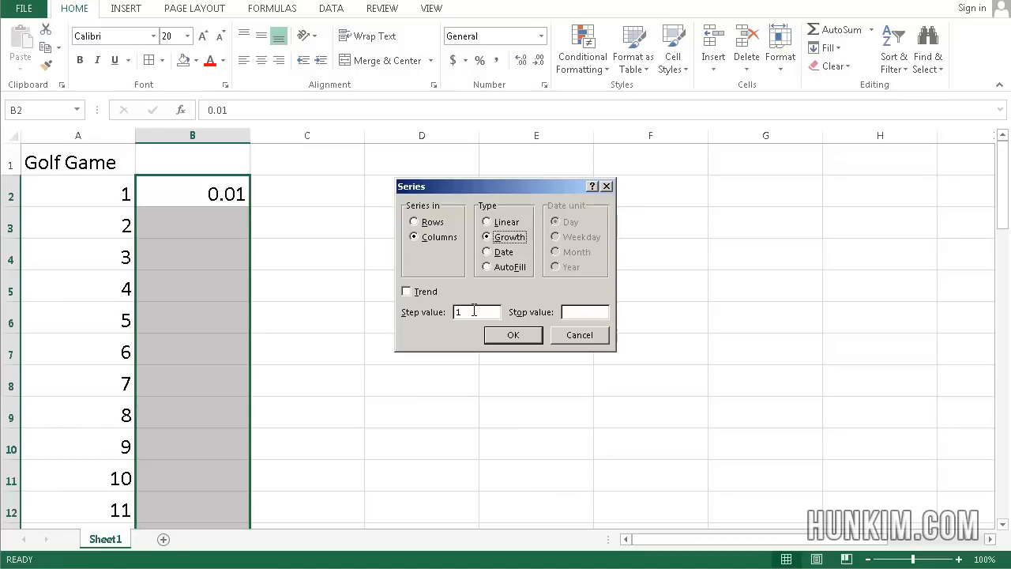
{"action": "mouse_move", "coordinate": [409, 312]}
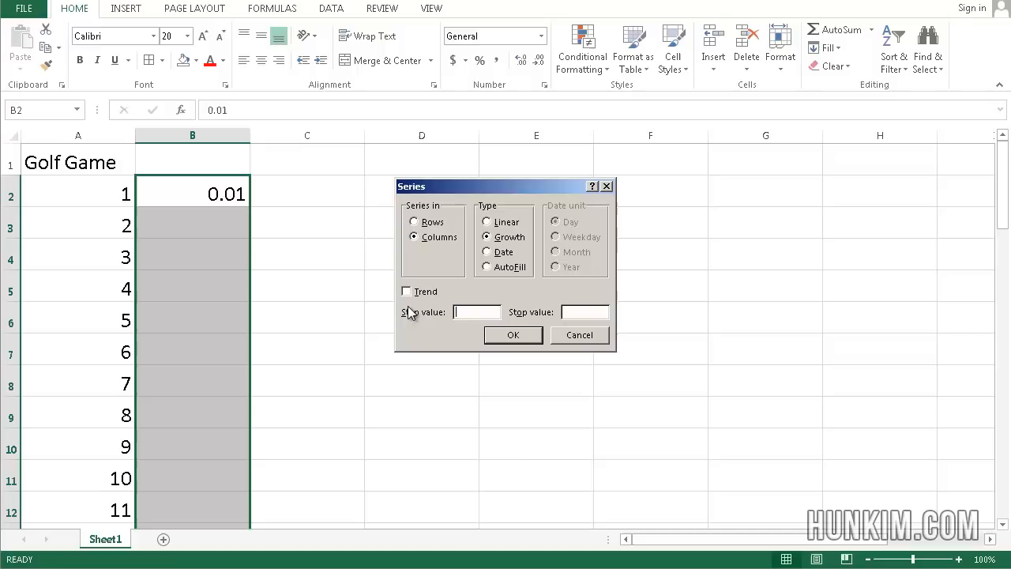
{"action": "type", "text": "3"}
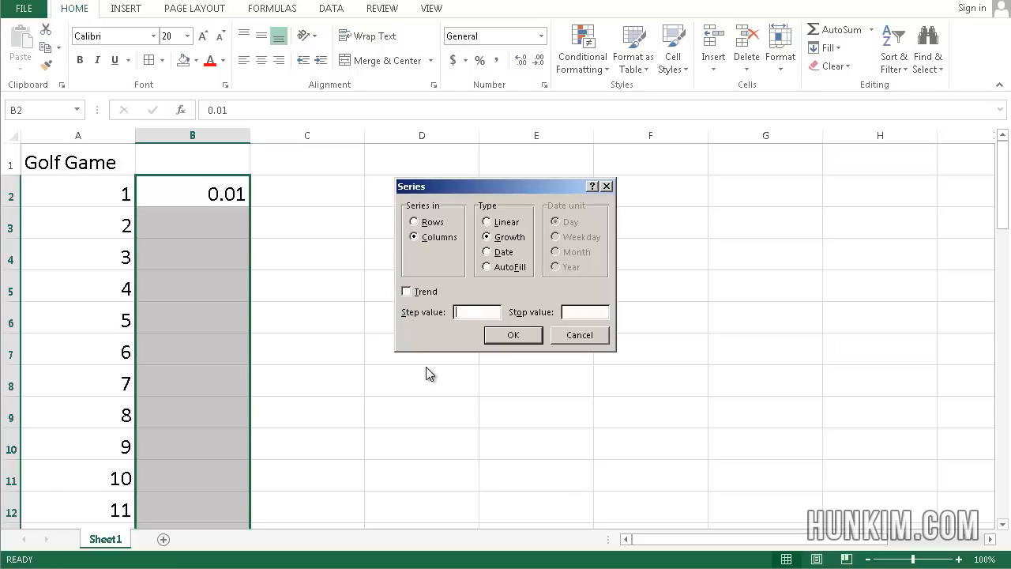
{"action": "type", "text": "1.05"}
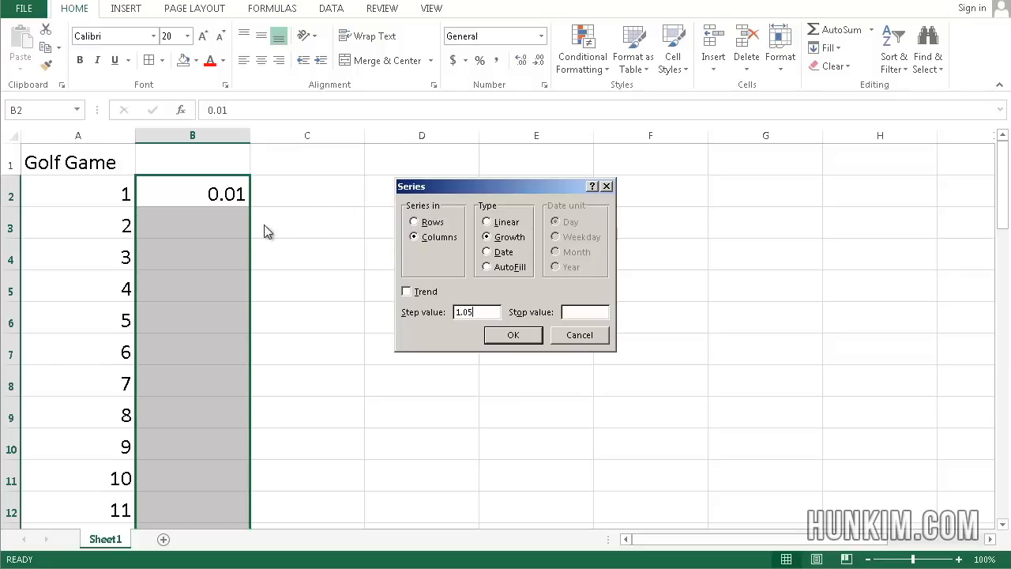
{"action": "mouse_move", "coordinate": [259, 278]}
{"action": "type", "text": "2"}
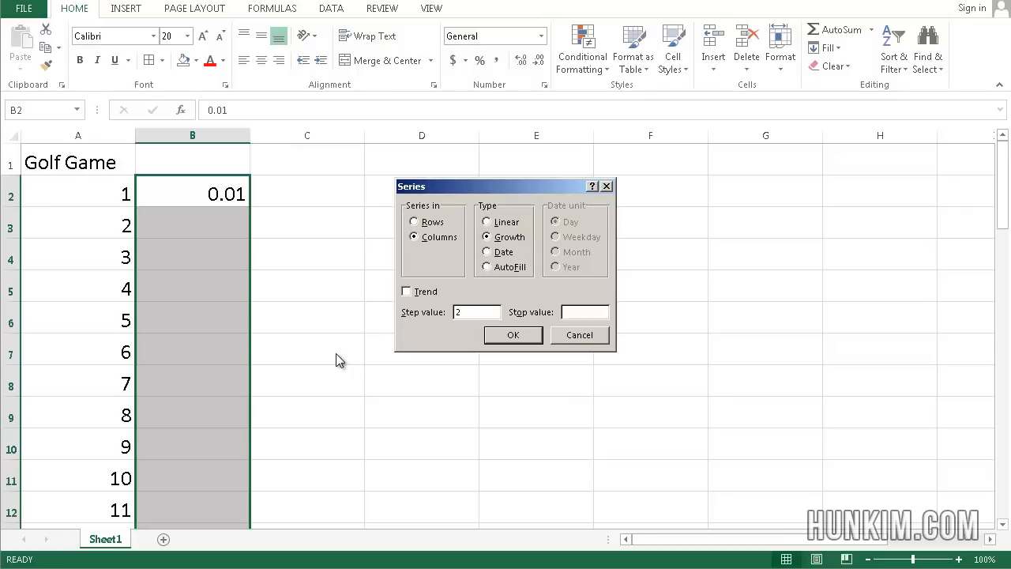
{"action": "left_click", "coordinate": [512, 335]}
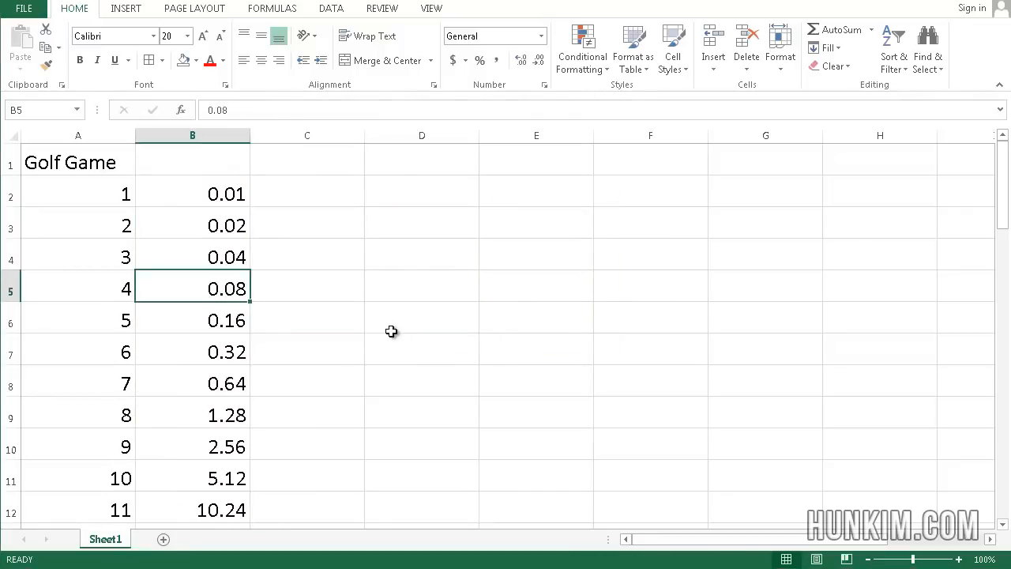
{"action": "left_click", "coordinate": [193, 193]}
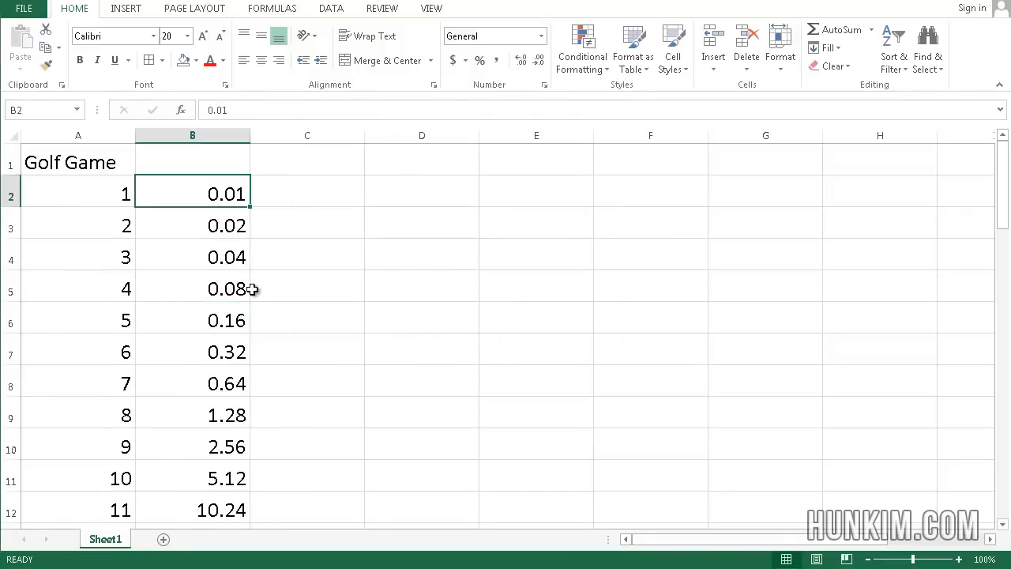
{"action": "mouse_move", "coordinate": [243, 242]}
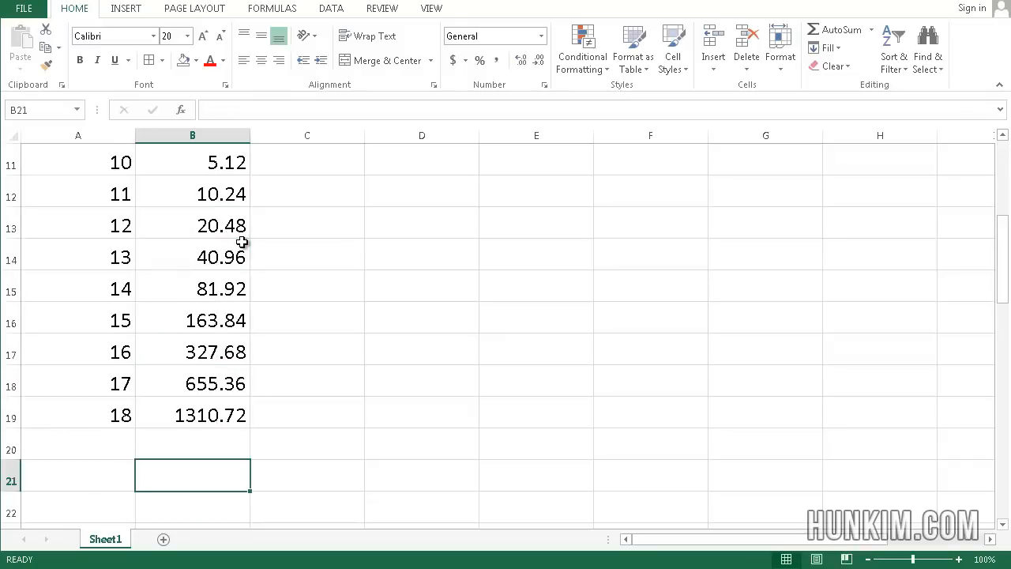
{"action": "left_click", "coordinate": [192, 414]}
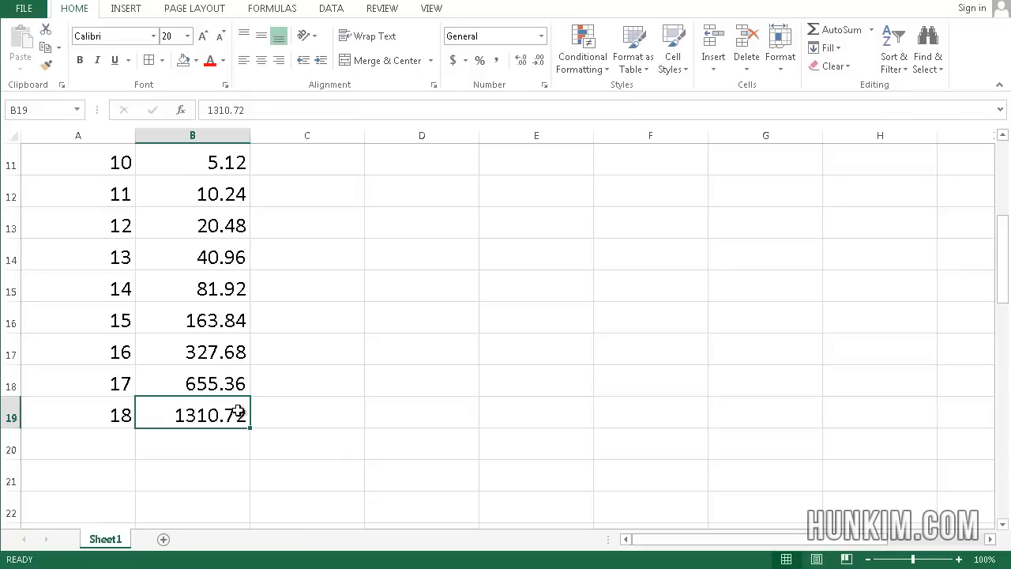
{"action": "left_click", "coordinate": [306, 414]}
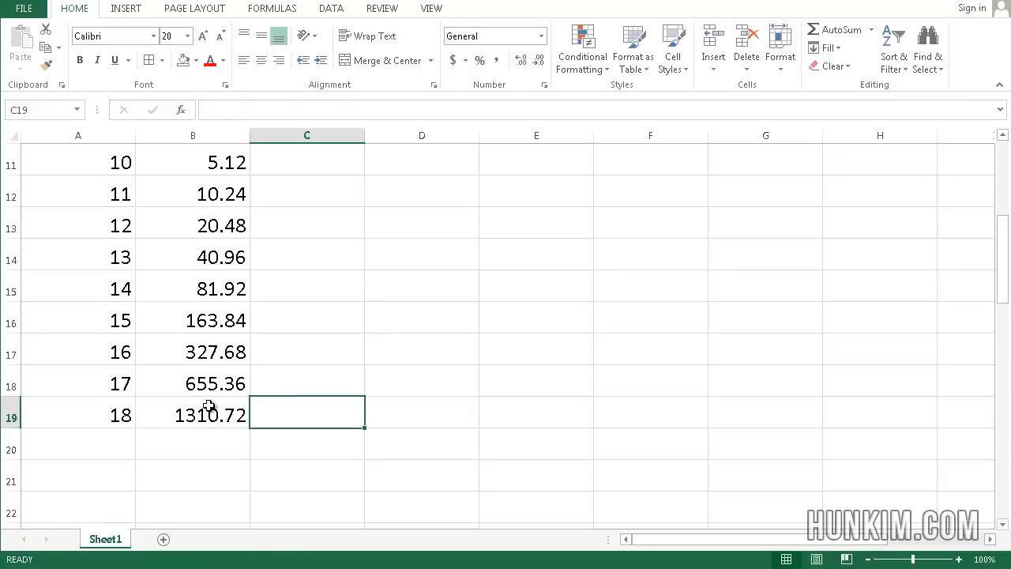
{"action": "left_click", "coordinate": [193, 414]}
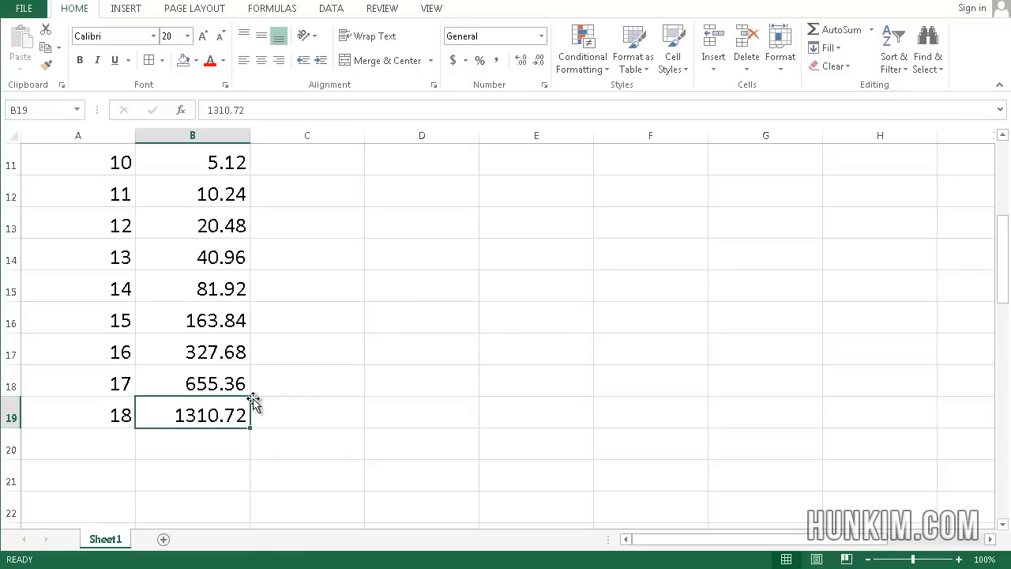
{"action": "left_click", "coordinate": [193, 384]}
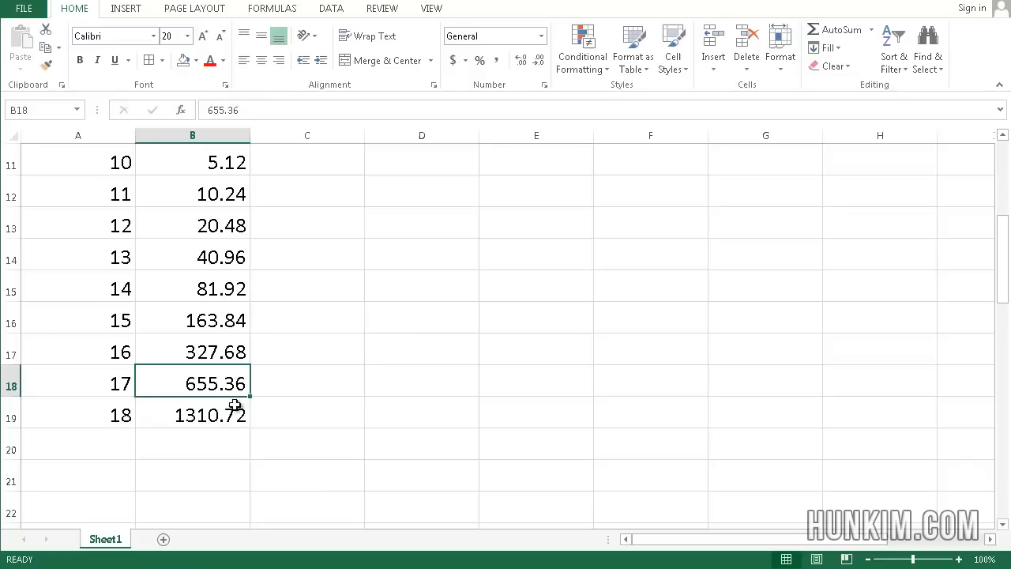
{"action": "mouse_move", "coordinate": [221, 387]}
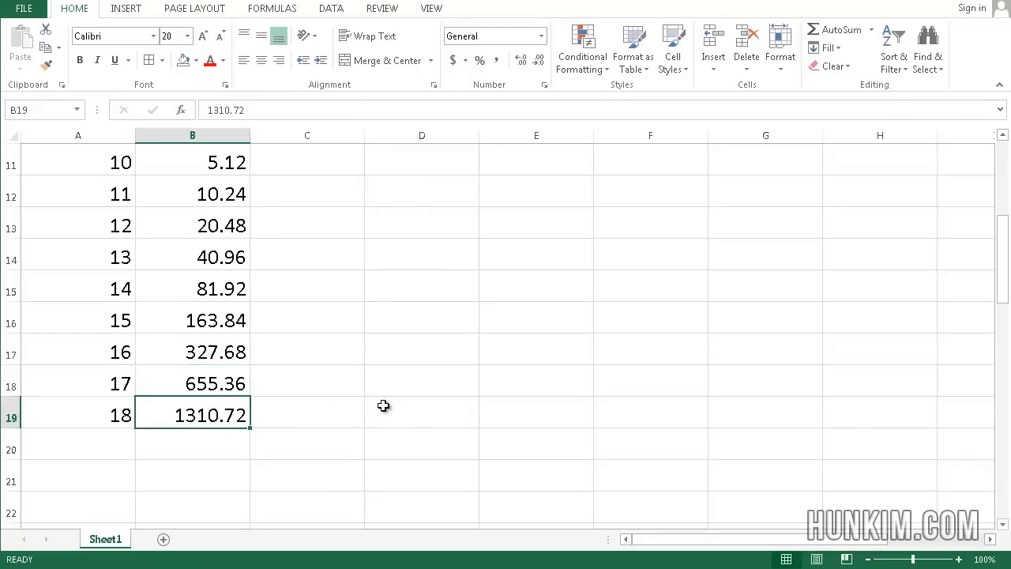
{"action": "left_click", "coordinate": [307, 192]}
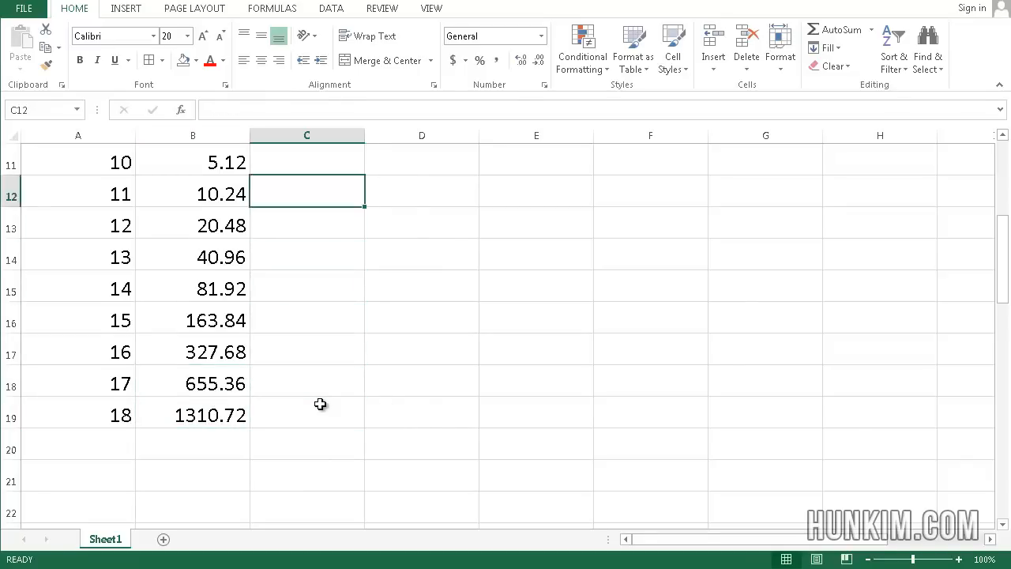
{"action": "left_click", "coordinate": [193, 161]}
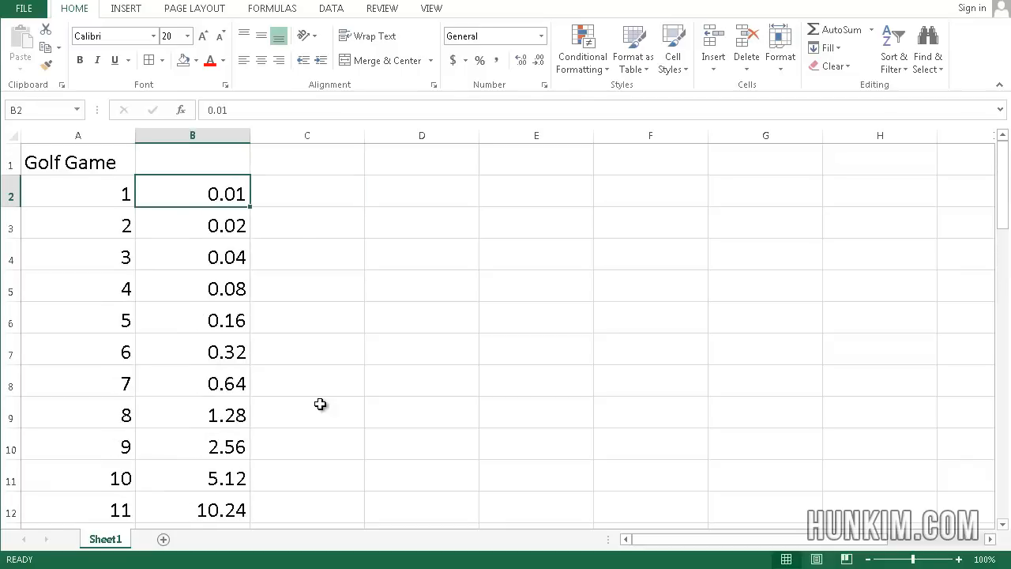
{"action": "left_click", "coordinate": [306, 192]}
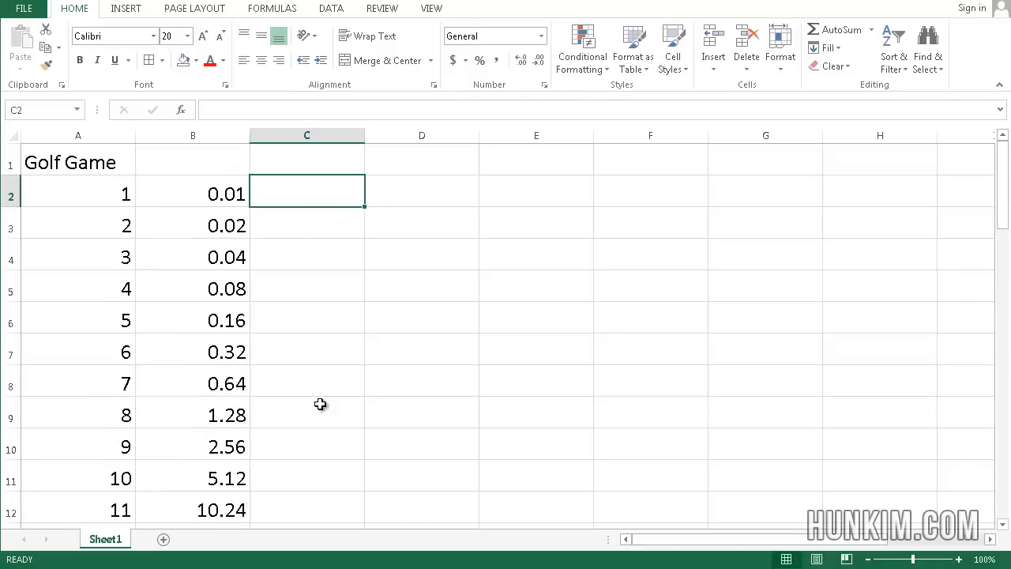
{"action": "mouse_move", "coordinate": [289, 240]}
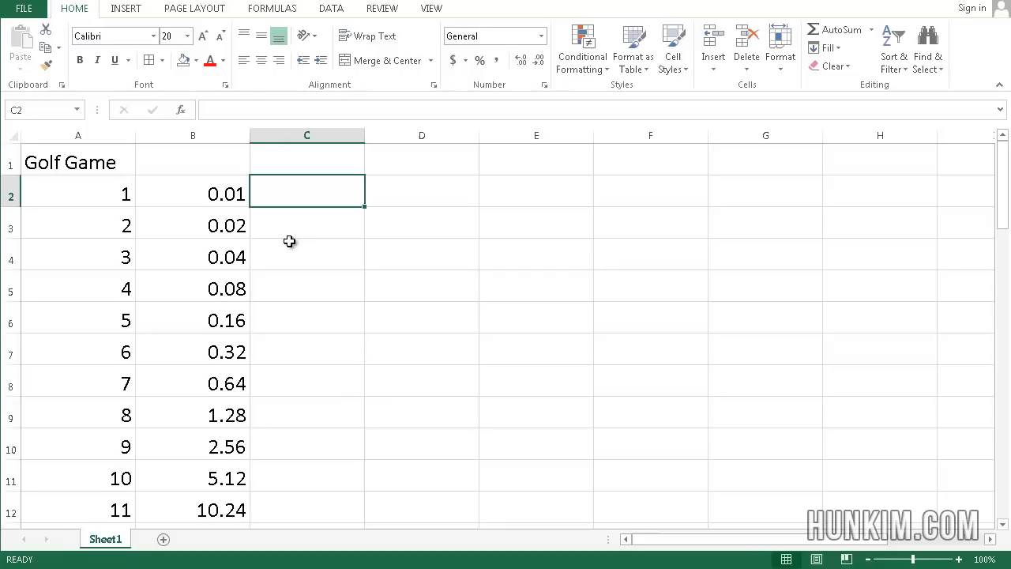
{"action": "left_click", "coordinate": [306, 253]}
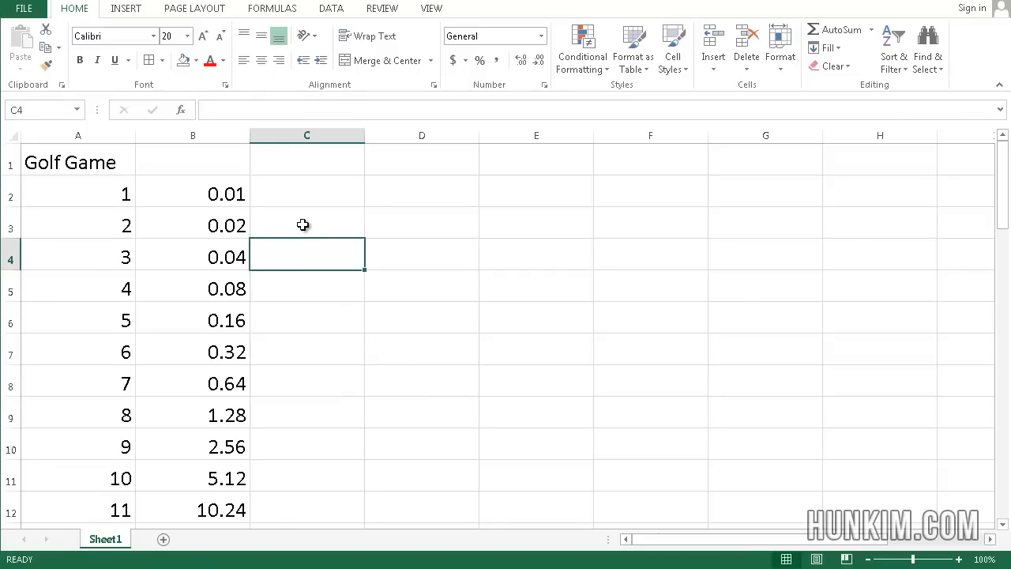
{"action": "left_click", "coordinate": [306, 193]}
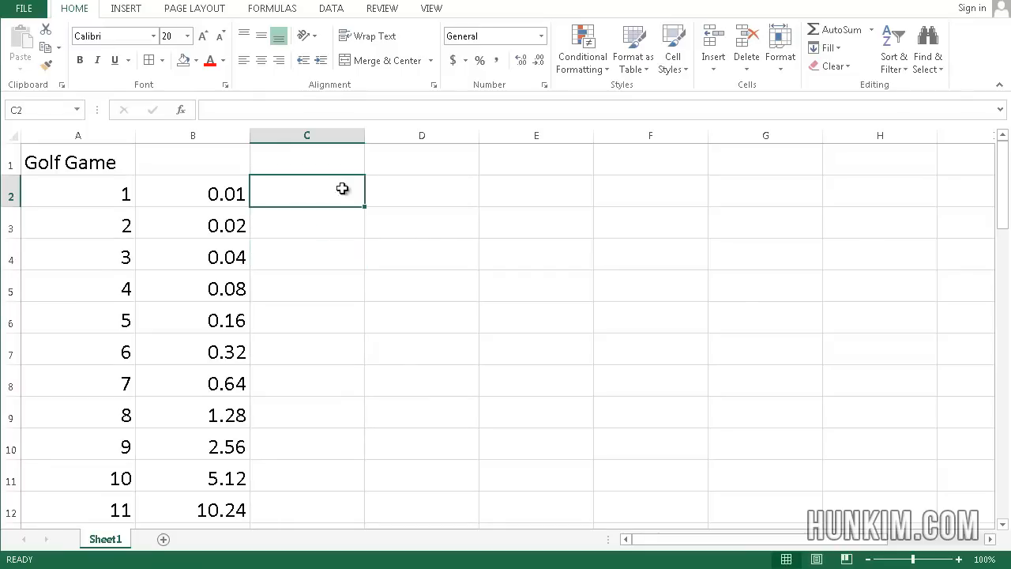
{"action": "mouse_move", "coordinate": [455, 323]}
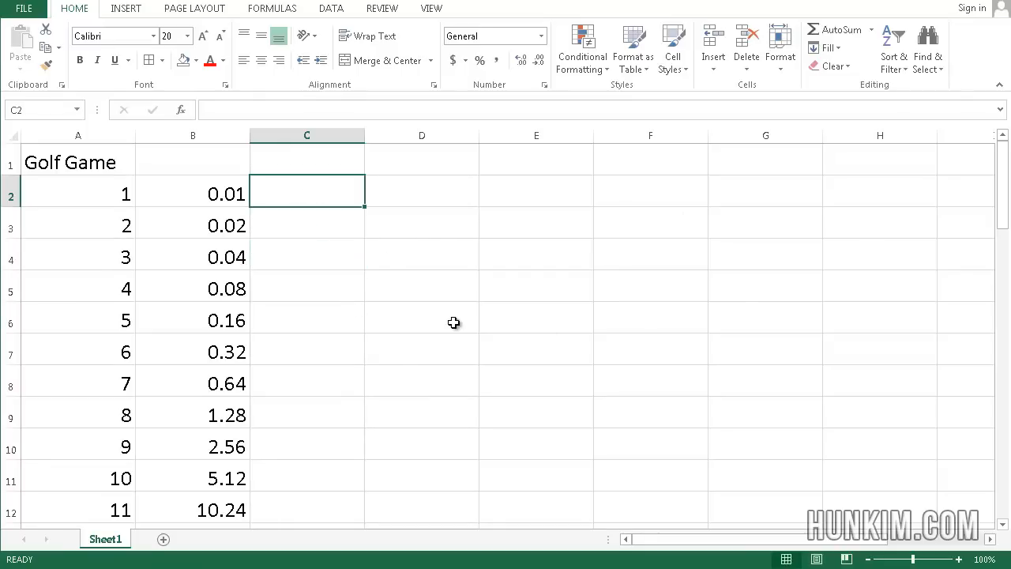
{"action": "mouse_move", "coordinate": [294, 331]}
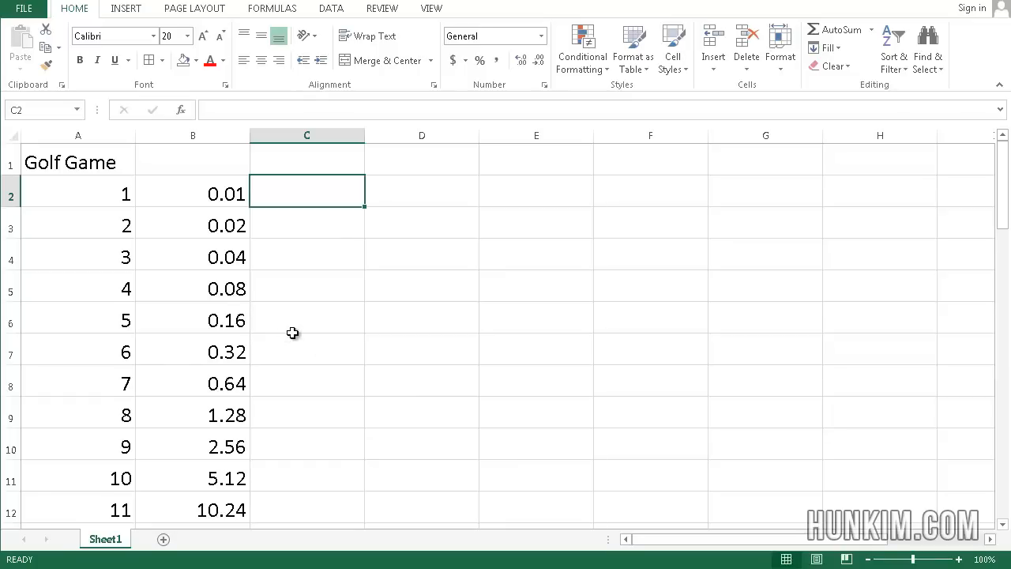
{"action": "left_click", "coordinate": [306, 288]}
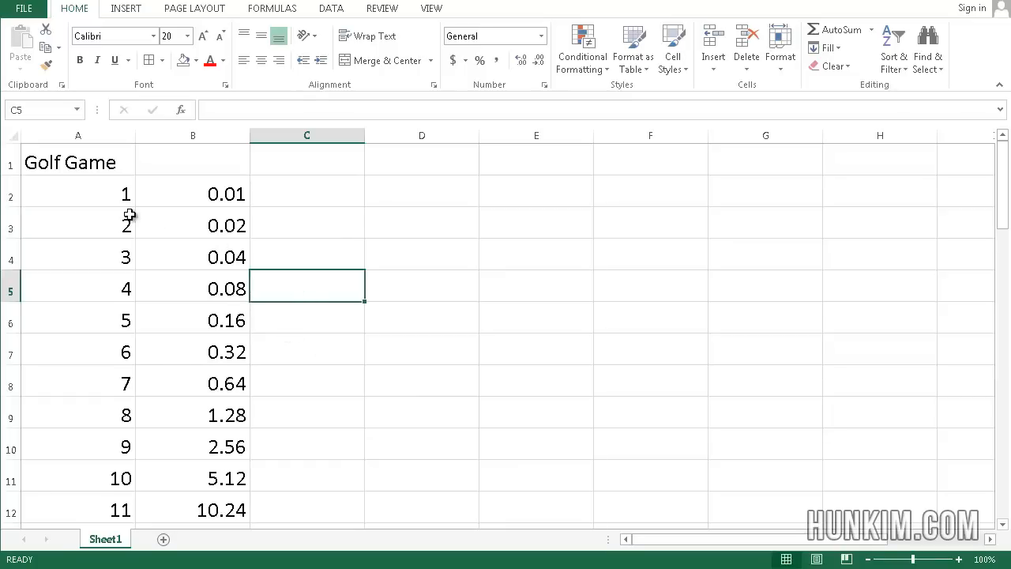
{"action": "mouse_move", "coordinate": [101, 195]}
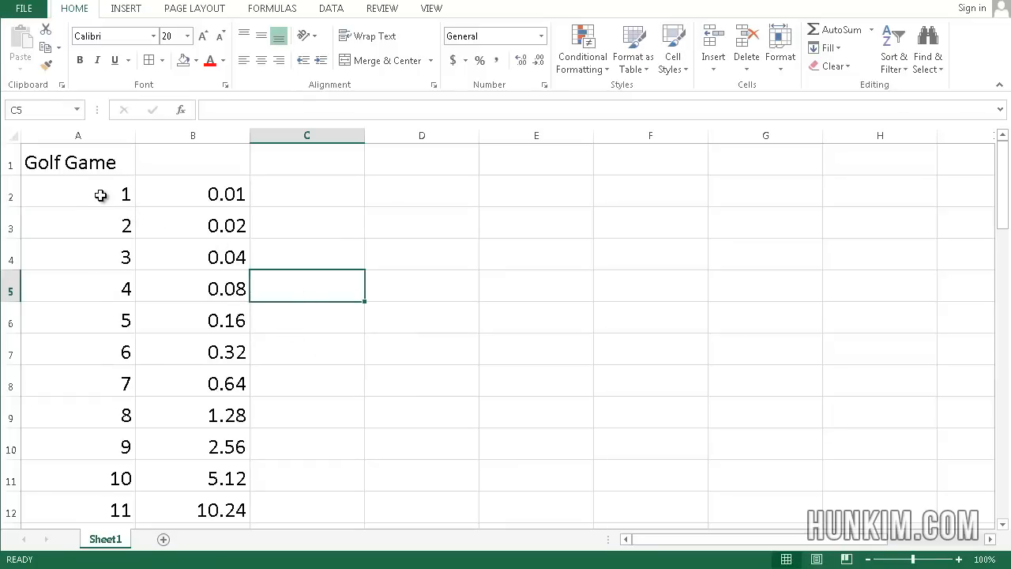
{"action": "mouse_move", "coordinate": [549, 345]}
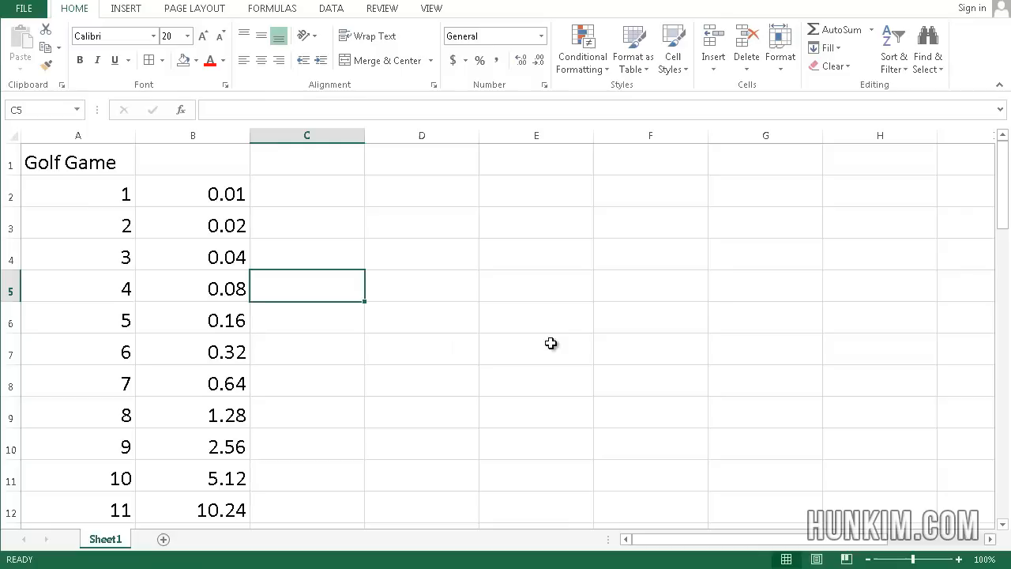